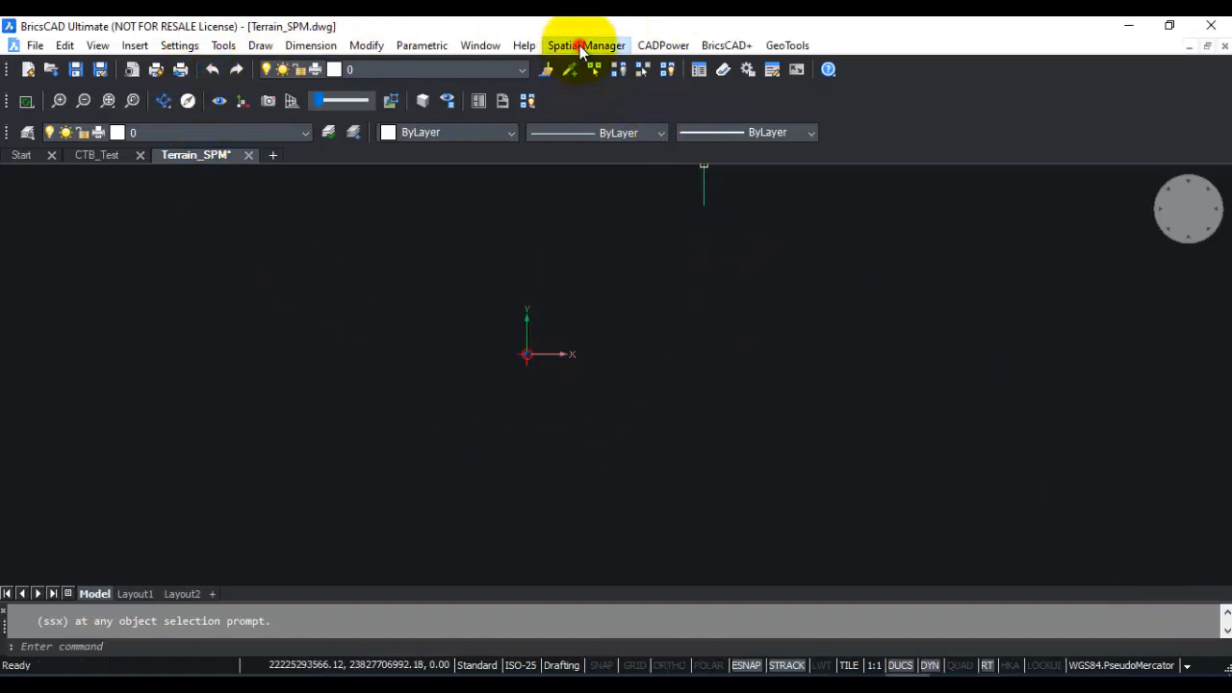
- Browse the GeoTools and BricsCAD+ menus, then show the Spatial Manager menu's commands
{"action": "left_click", "coordinate": [786, 45]}
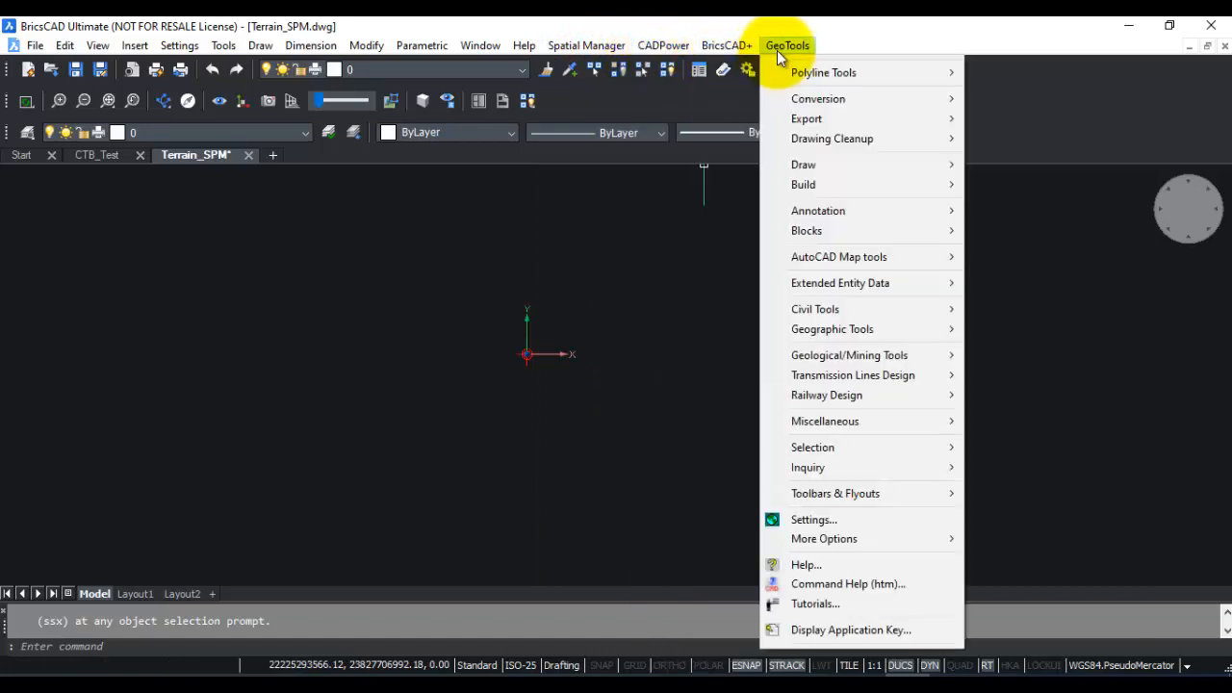
{"action": "left_click", "coordinate": [727, 46]}
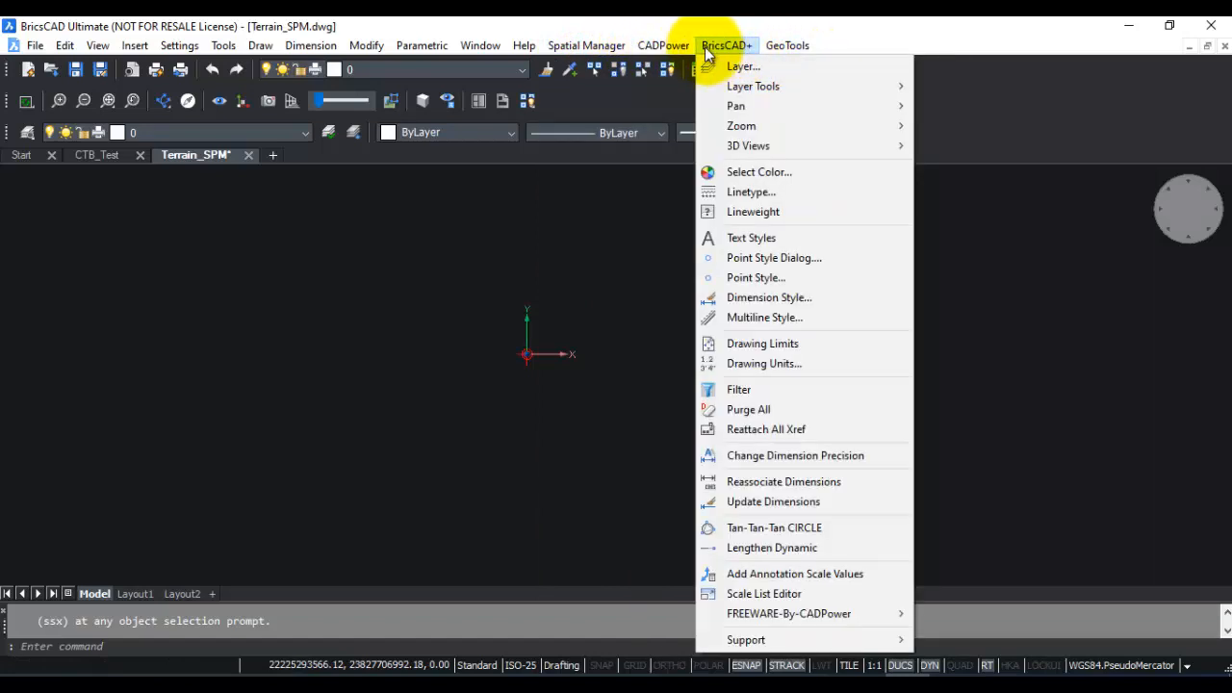
{"action": "left_click", "coordinate": [585, 45]}
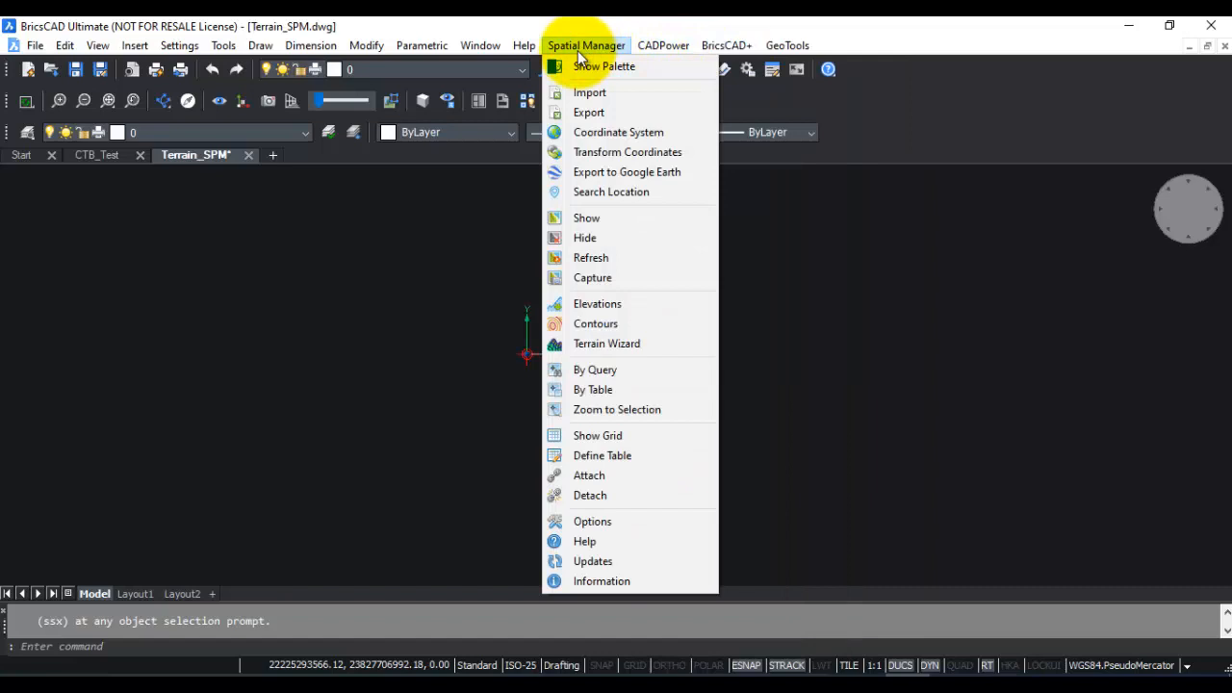
{"action": "mouse_move", "coordinate": [402, 276]}
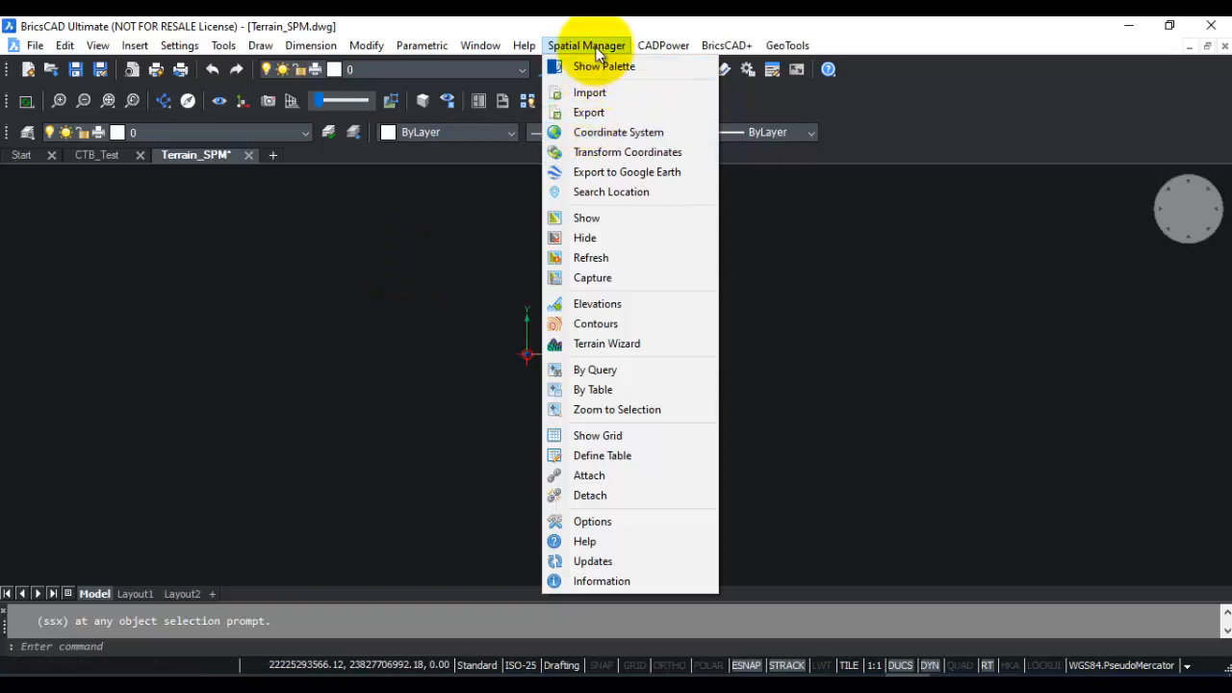
{"action": "mouse_move", "coordinate": [586, 218]}
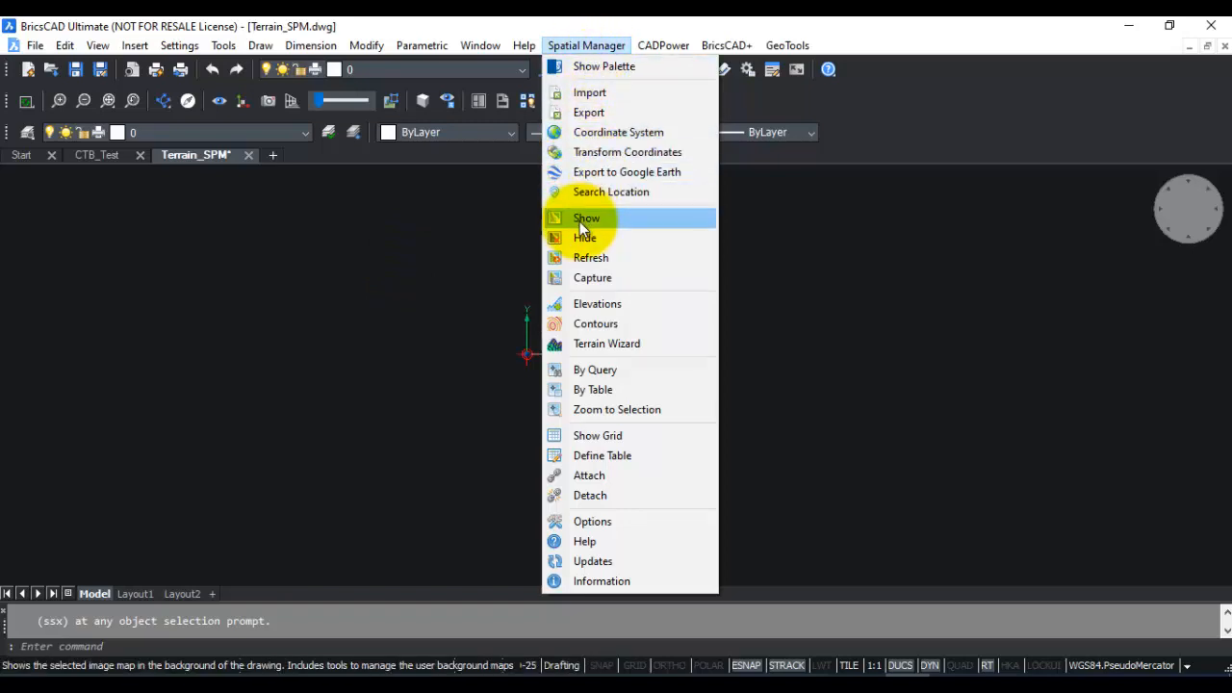
- Show a Google Maps Hybrid satellite background map behind the drawing
{"action": "left_click", "coordinate": [586, 218]}
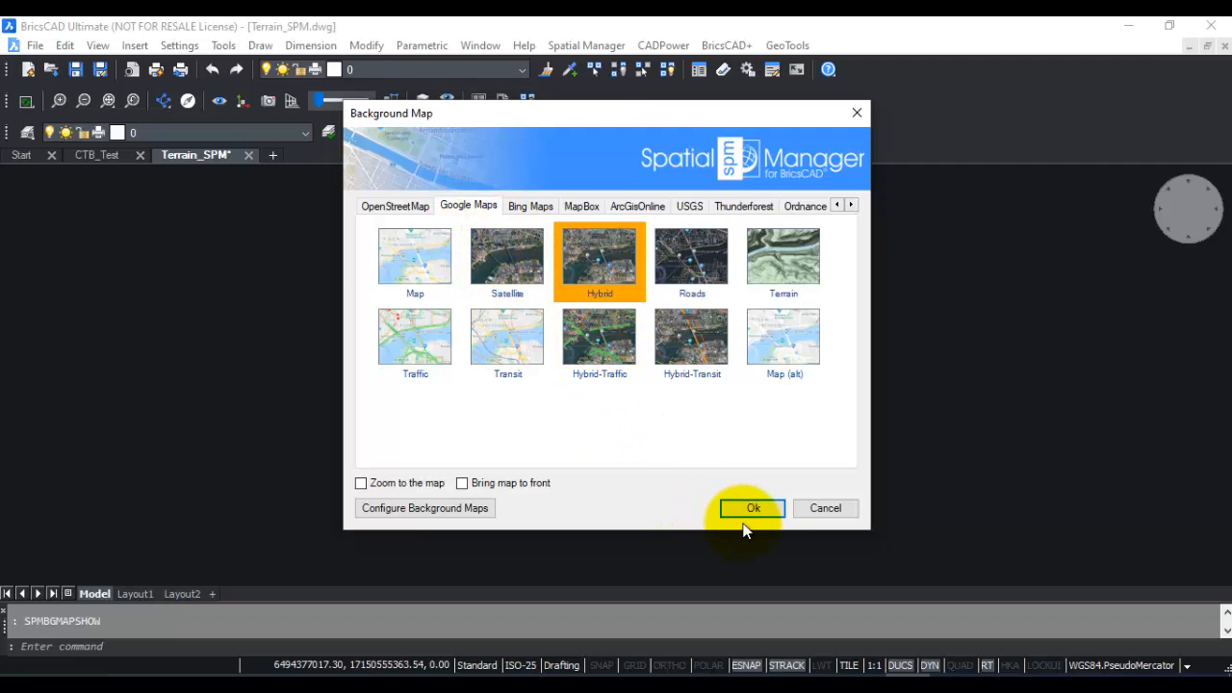
{"action": "left_click", "coordinate": [753, 507]}
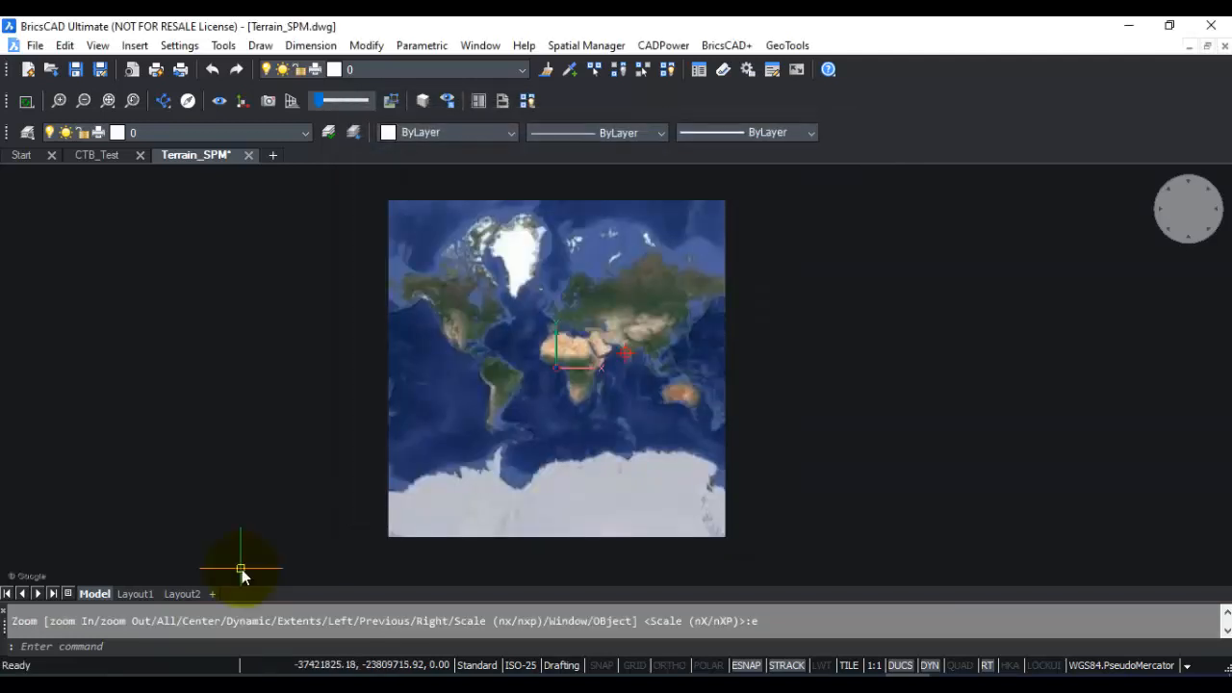
{"action": "mouse_move", "coordinate": [265, 576]}
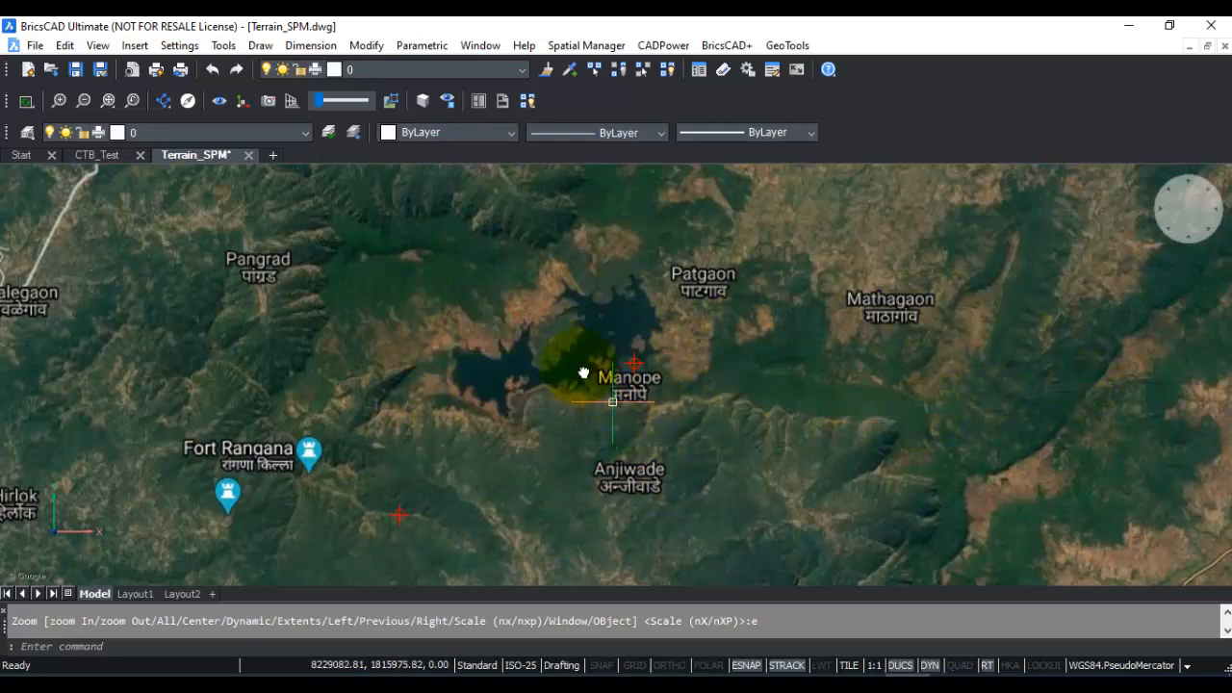
- Start the Spatial Manager Elevations download and pick the first corner of the area
{"action": "left_click", "coordinate": [586, 46]}
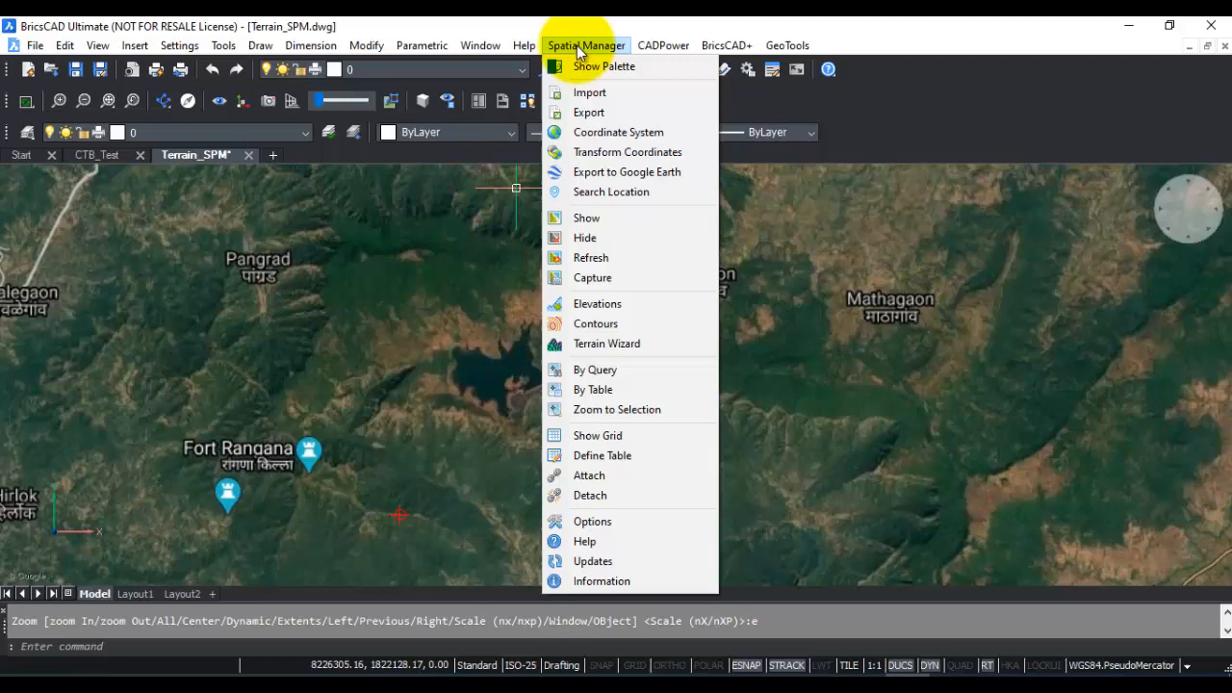
{"action": "mouse_move", "coordinate": [592, 303]}
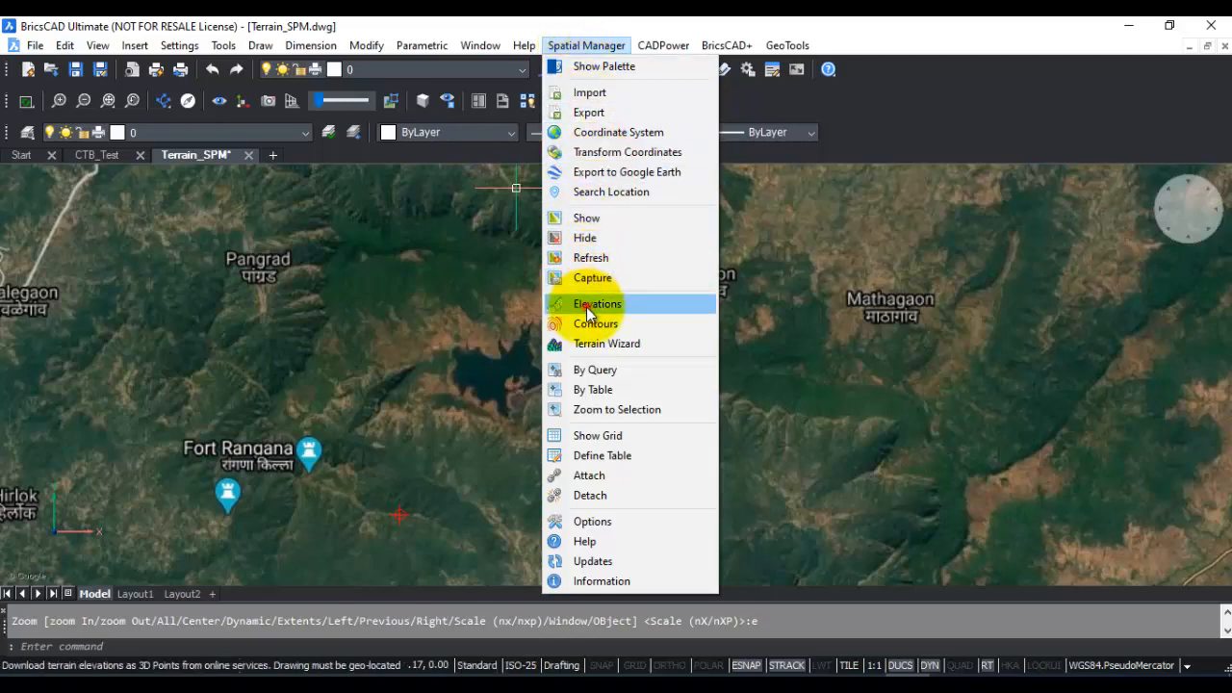
{"action": "left_click", "coordinate": [599, 303]}
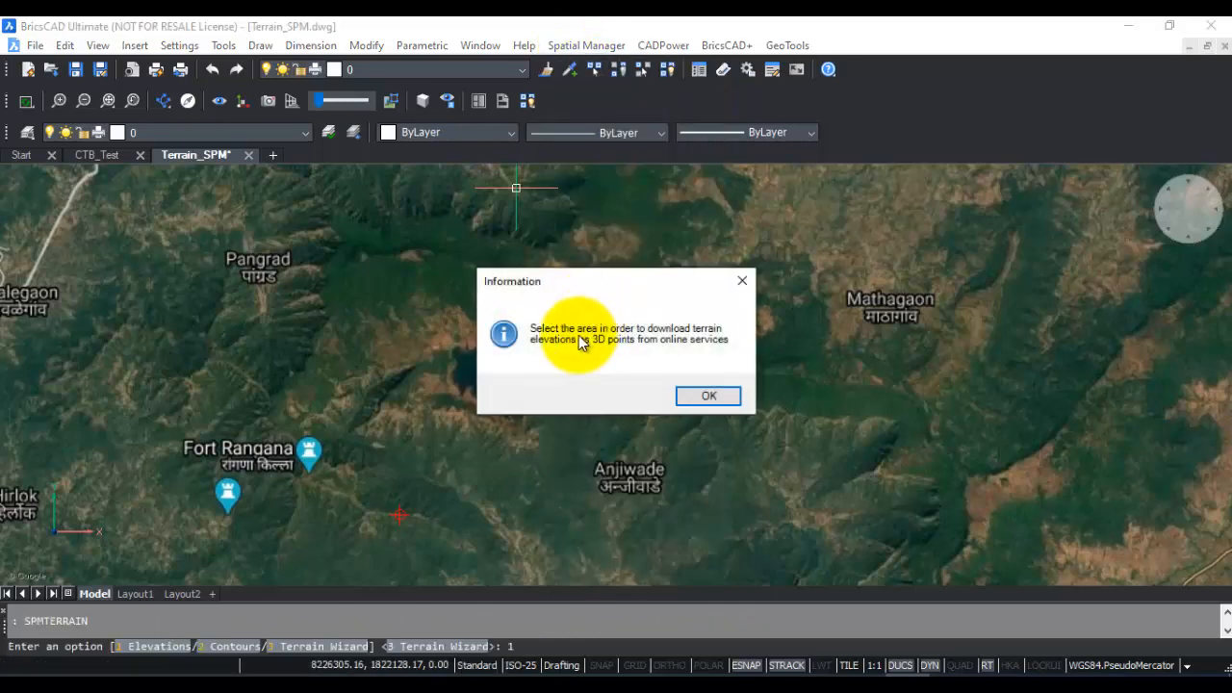
{"action": "mouse_move", "coordinate": [554, 349]}
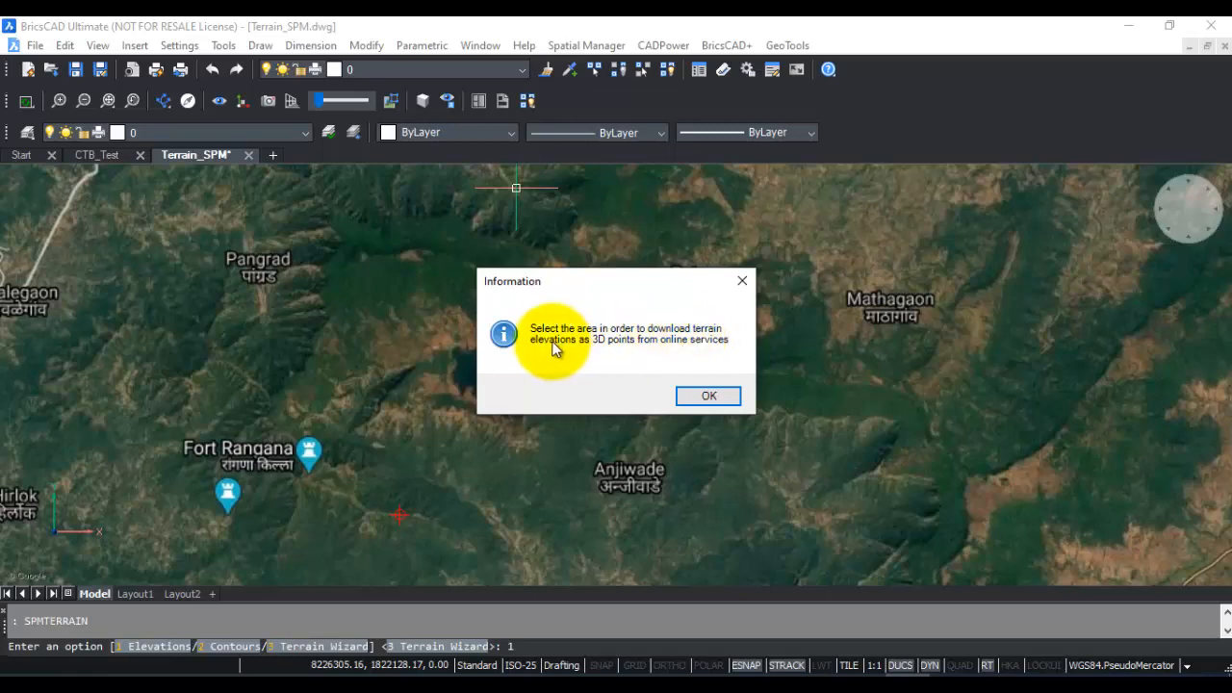
{"action": "left_click", "coordinate": [708, 395]}
{"action": "type", "text": "nod"}
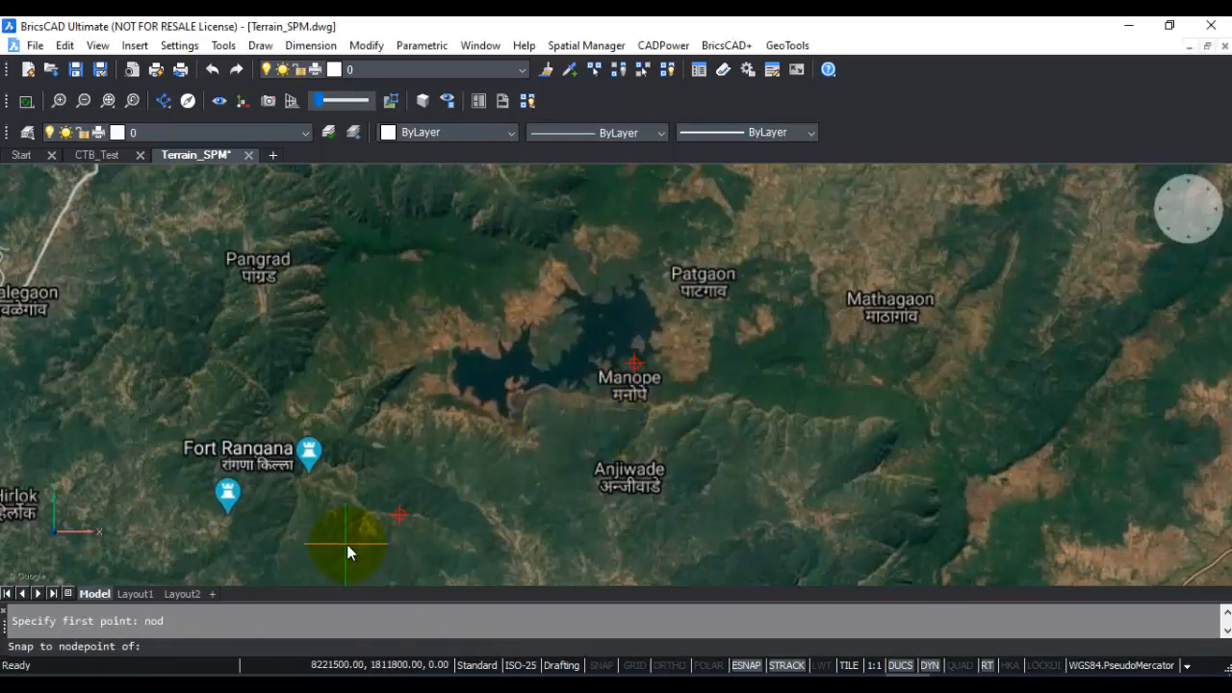
{"action": "left_click", "coordinate": [352, 539]}
{"action": "type", "text": "nod"}
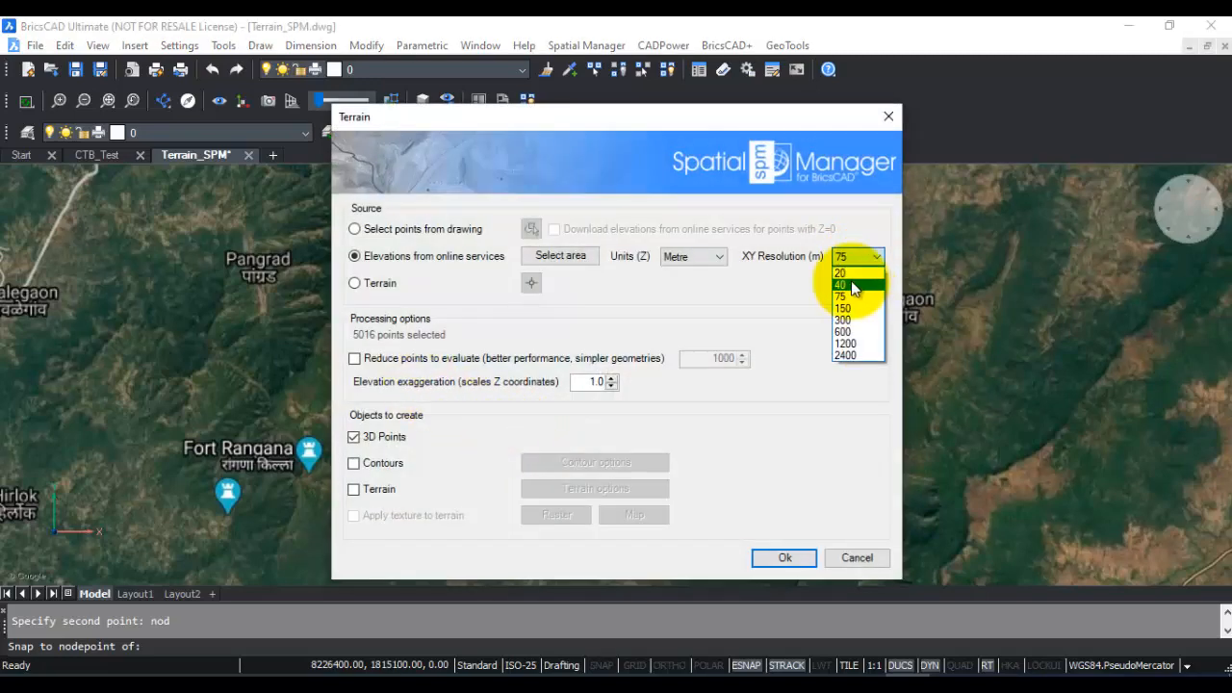
- Set XY resolution to 40 and generate the elevations as 3D points
{"action": "left_click", "coordinate": [841, 284]}
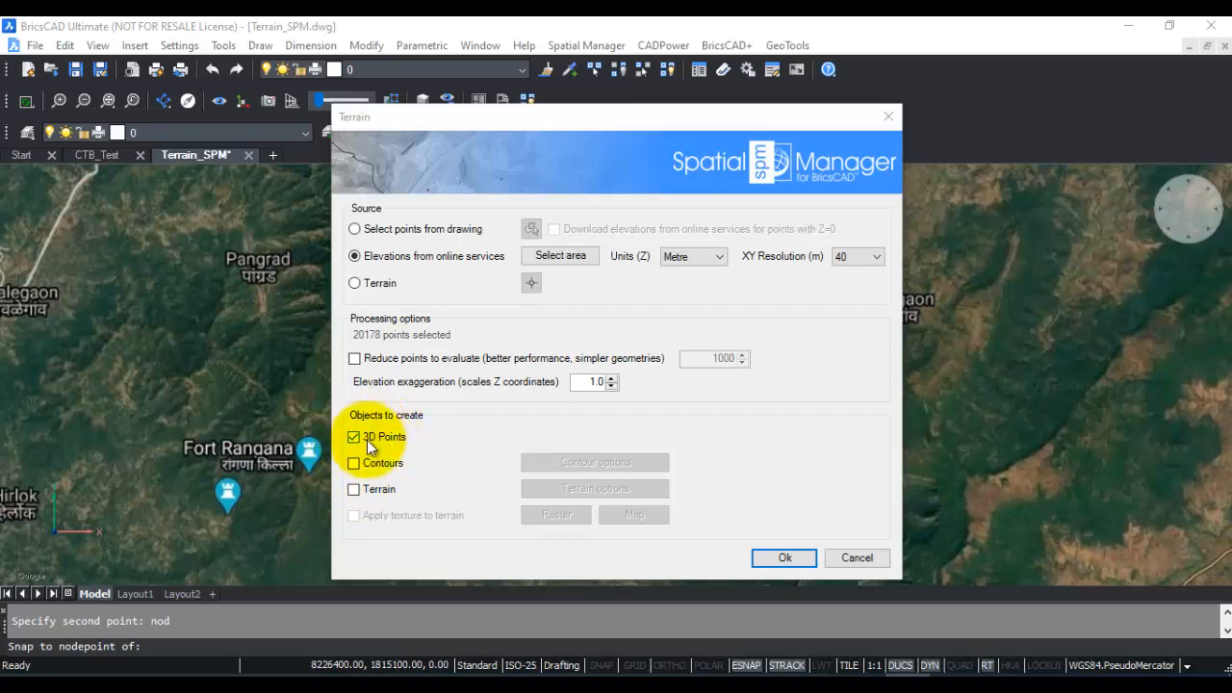
{"action": "left_click", "coordinate": [783, 558]}
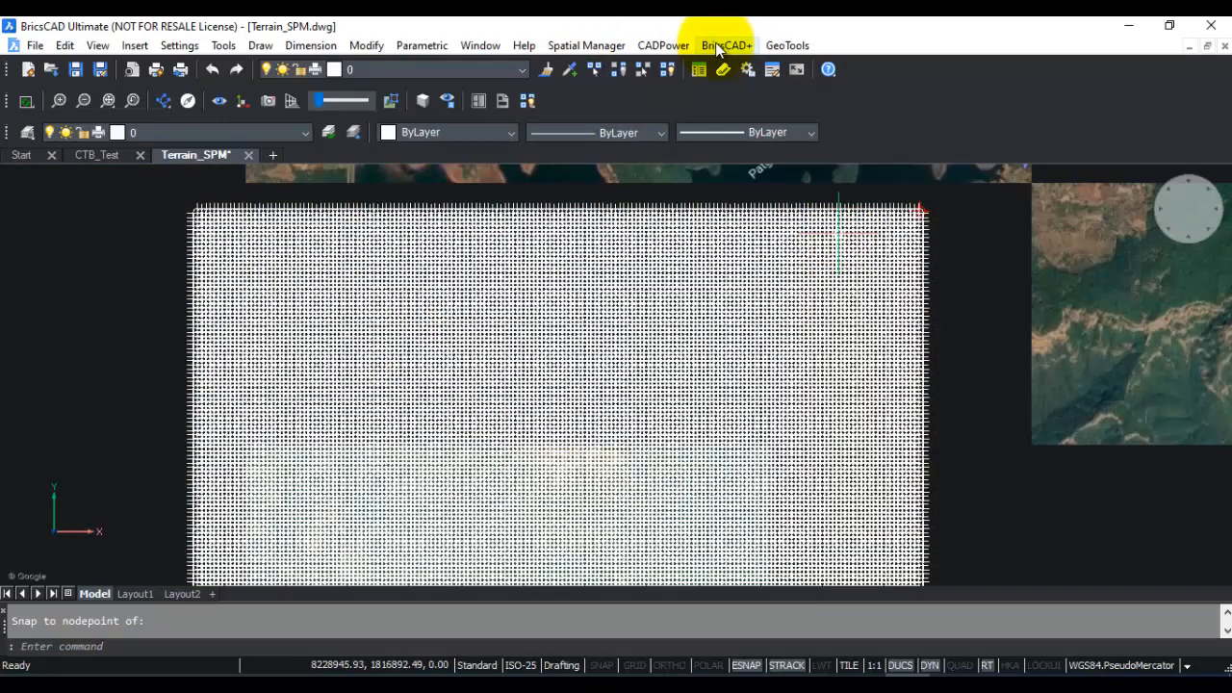
- Give points an absolute-size point style and put the elevation points on layer DEM_POINTS
{"action": "left_click", "coordinate": [726, 46]}
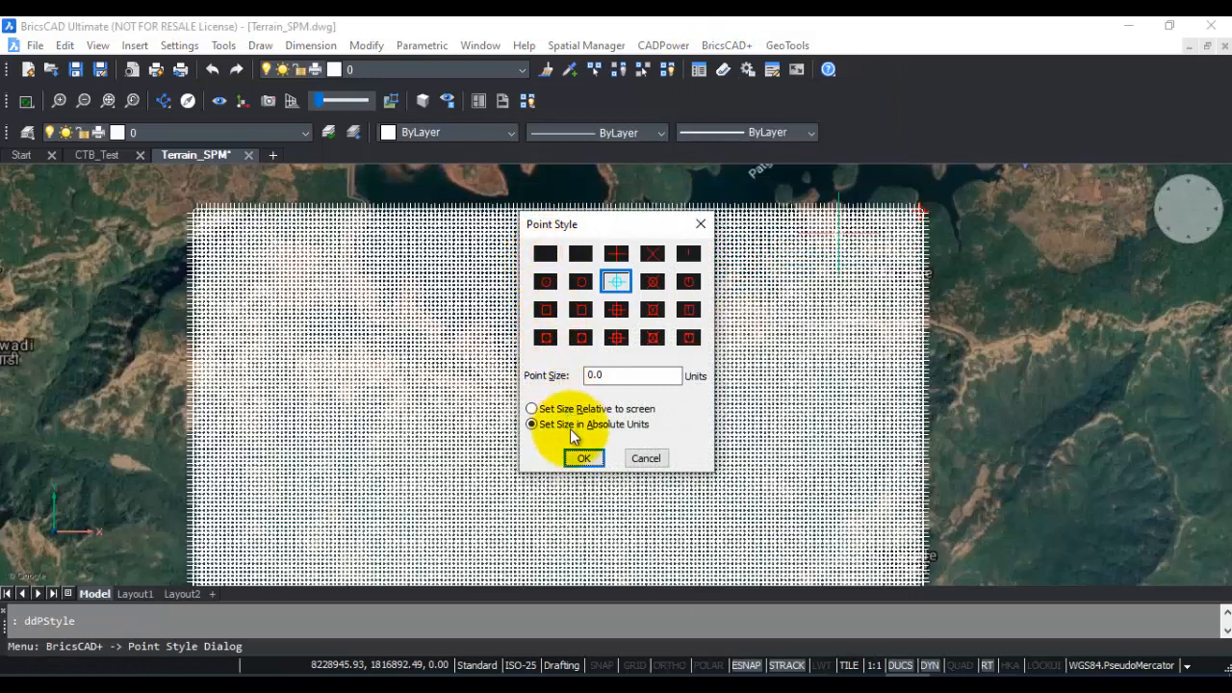
{"action": "left_click", "coordinate": [583, 457]}
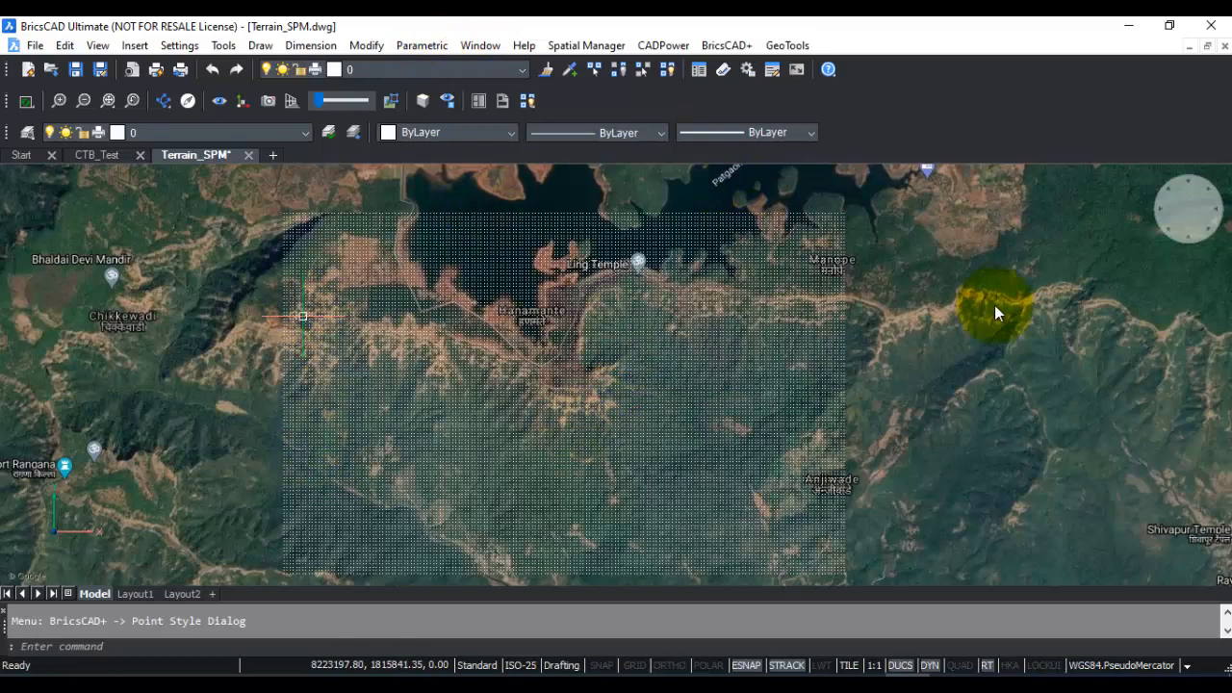
{"action": "left_click", "coordinate": [523, 69]}
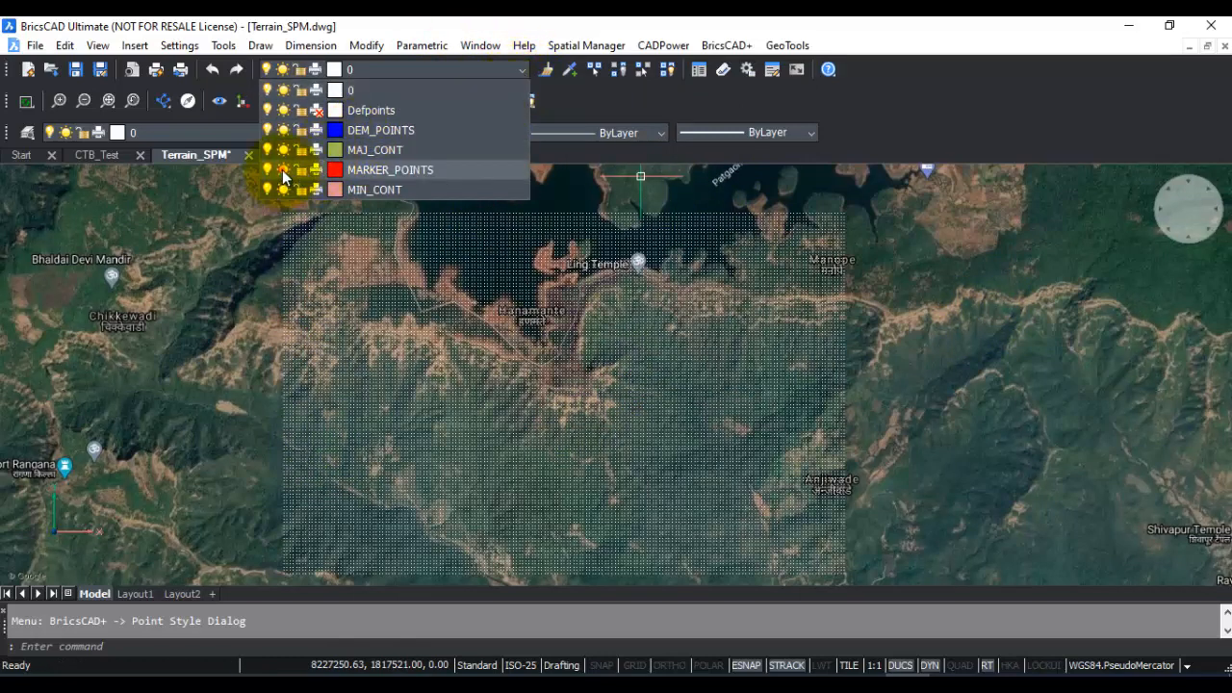
{"action": "left_click", "coordinate": [223, 260]}
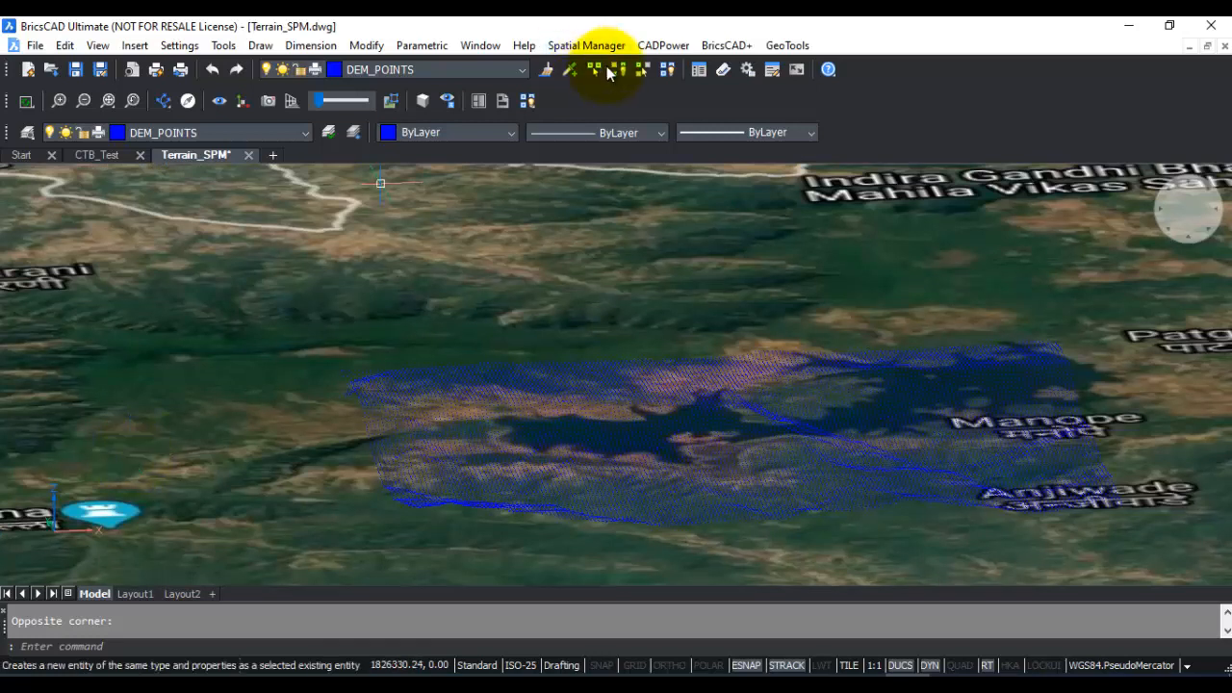
- Capture the background map as an image, hiding the live map, and inspect the points in 3D
{"action": "left_click", "coordinate": [585, 45]}
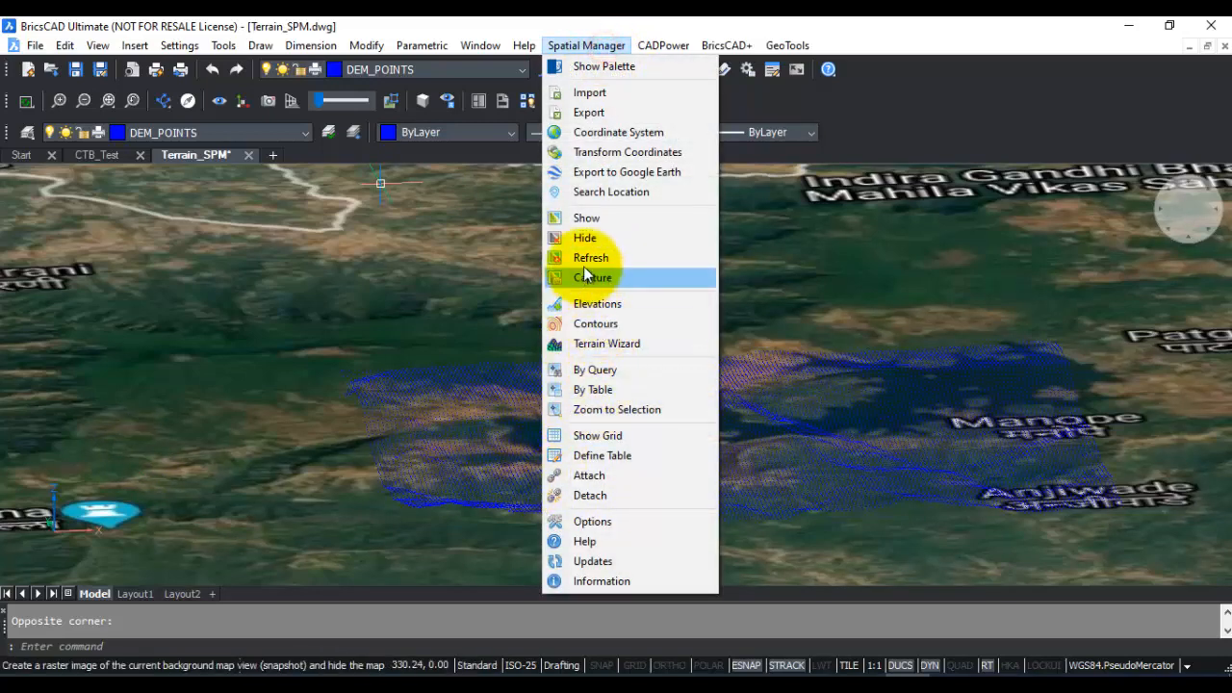
{"action": "left_click", "coordinate": [592, 277]}
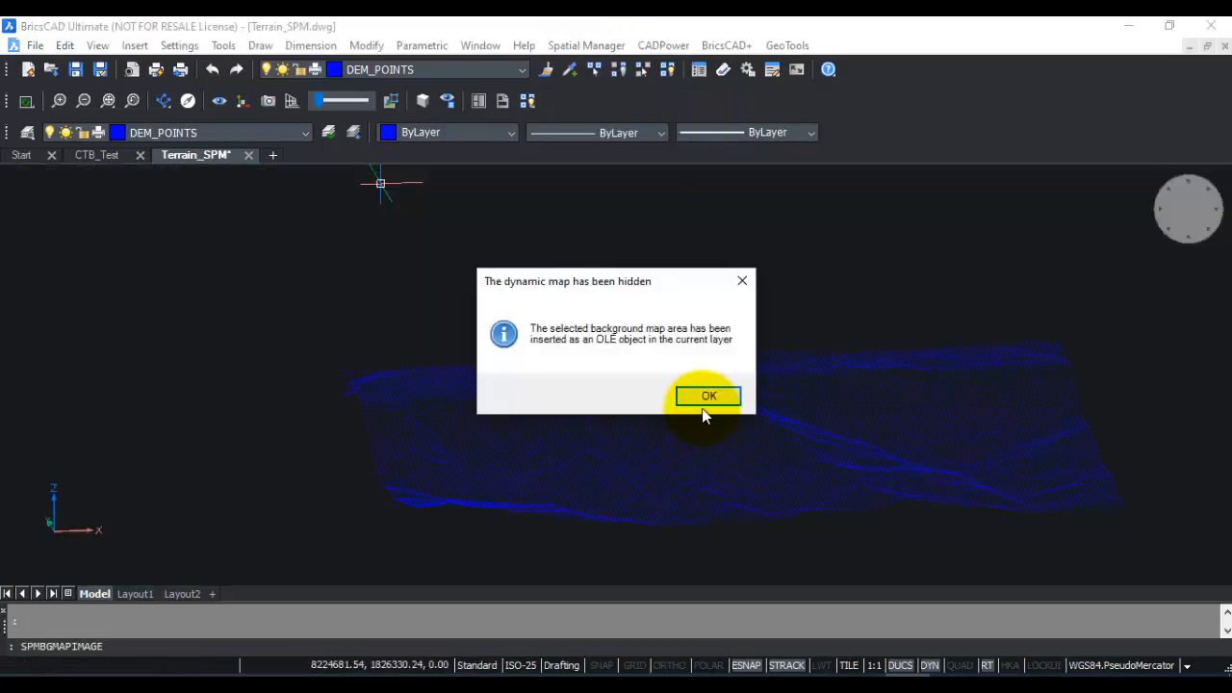
{"action": "left_click", "coordinate": [708, 396]}
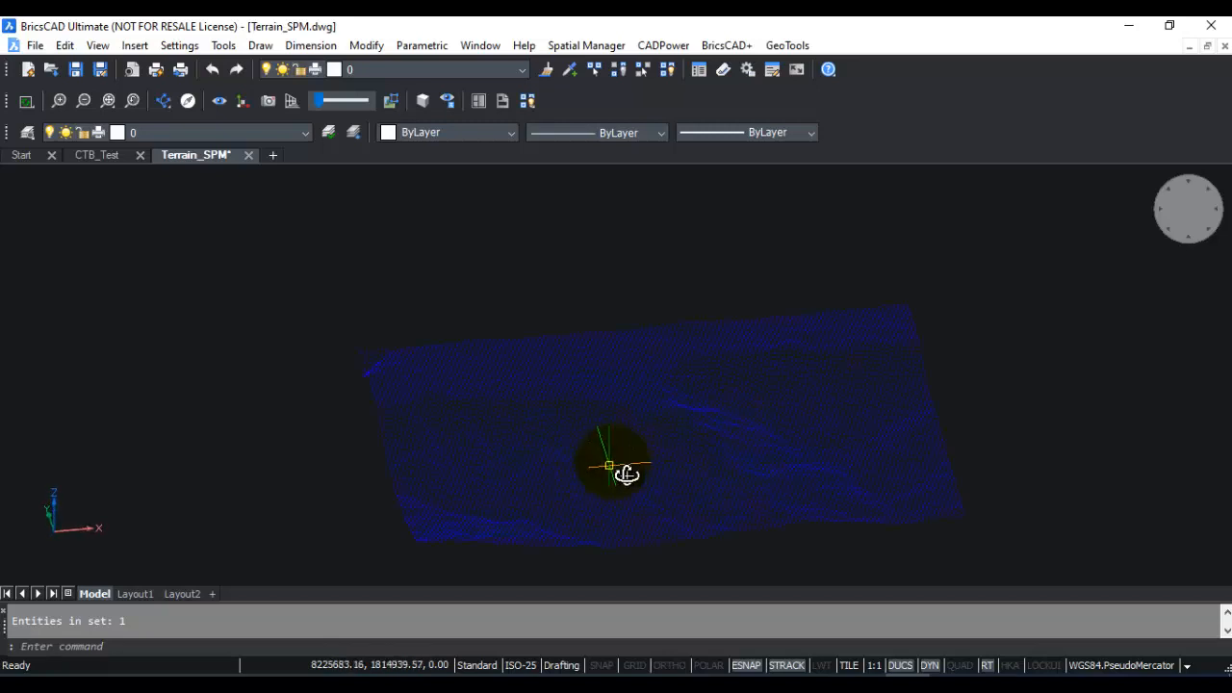
{"action": "left_click_drag", "start_coordinate": [626, 474], "coordinate": [571, 414]}
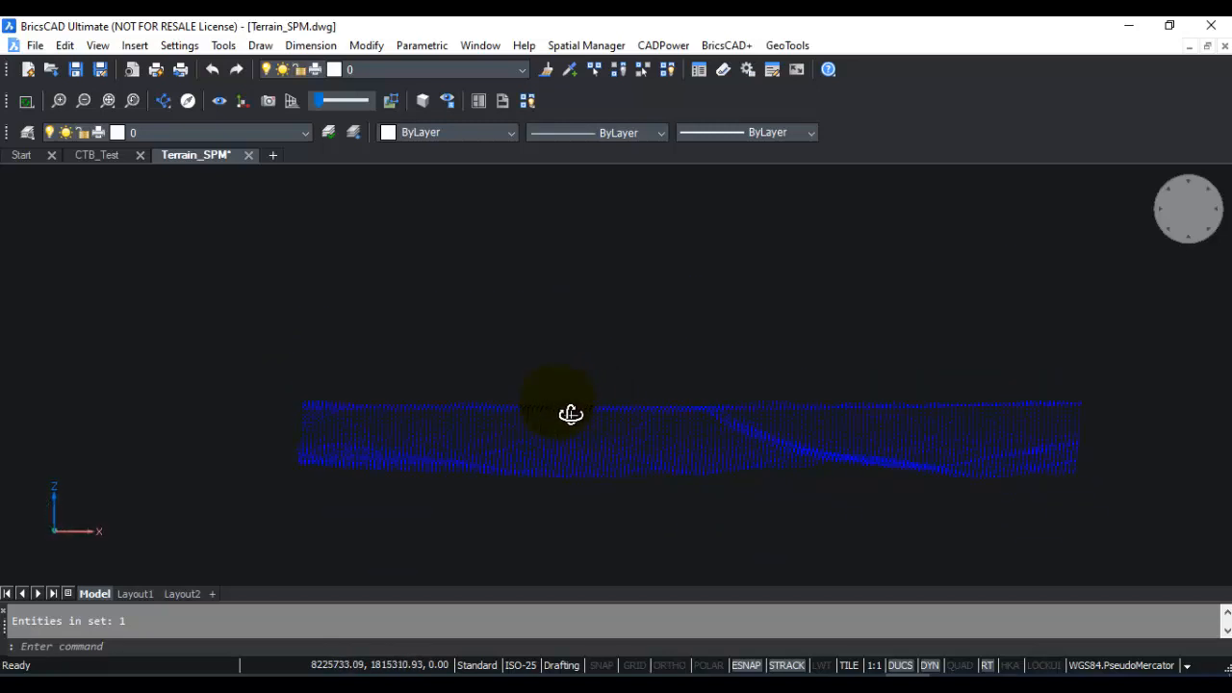
{"action": "left_click_drag", "start_coordinate": [570, 414], "coordinate": [402, 423]}
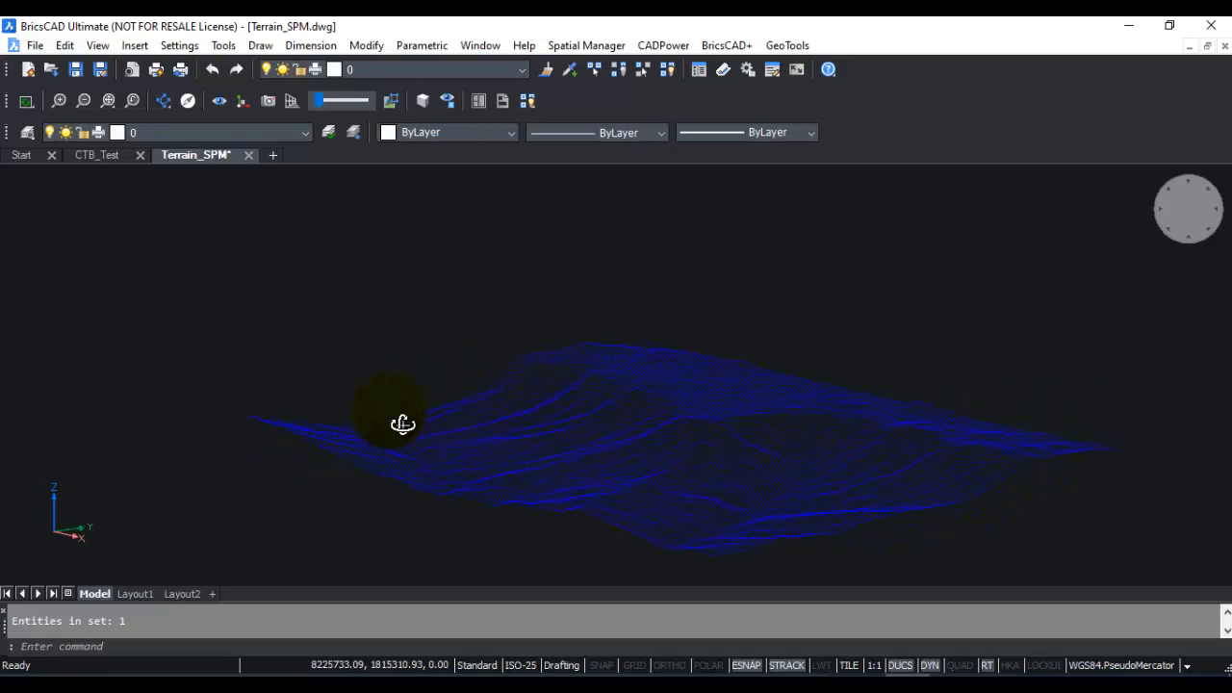
{"action": "left_click_drag", "start_coordinate": [402, 423], "coordinate": [653, 433]}
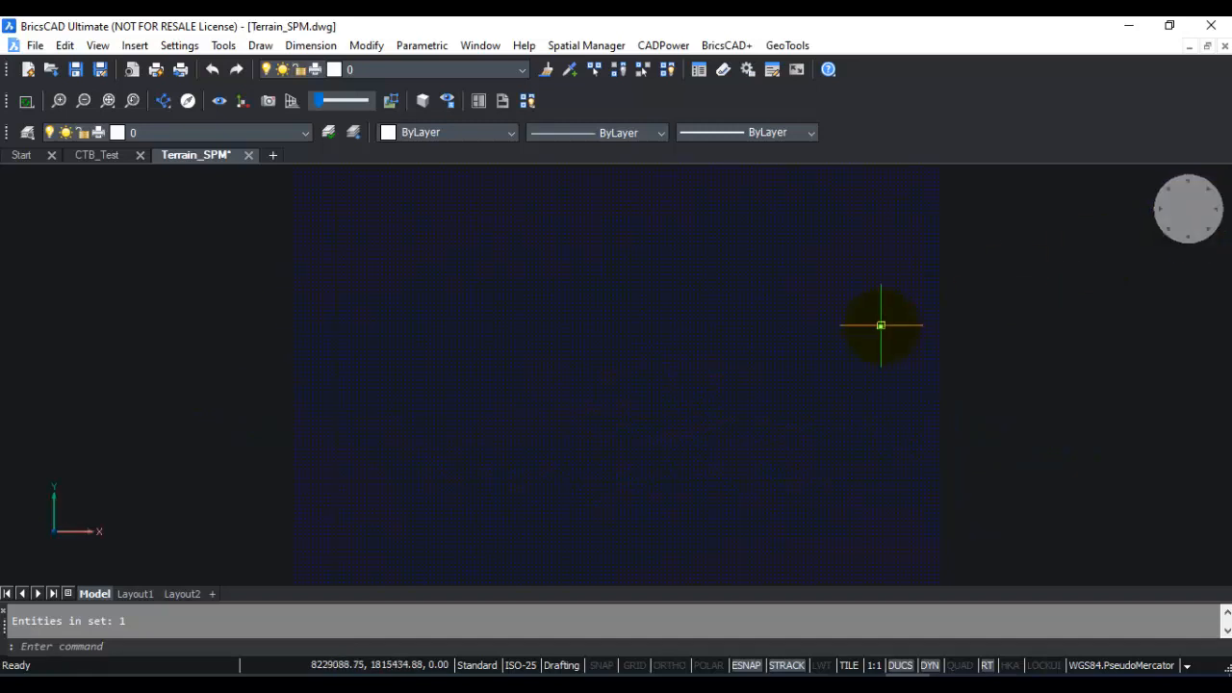
- Start the Spatial Manager Contours command and dismiss the point-selection notice
{"action": "left_click", "coordinate": [585, 45]}
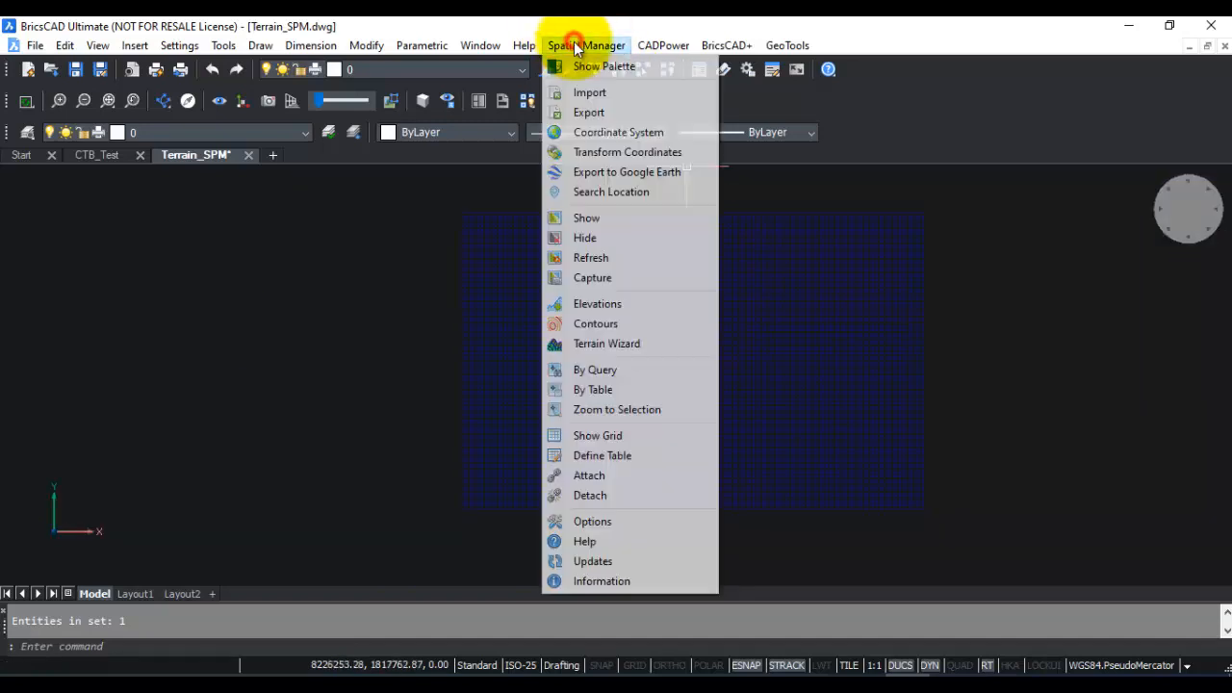
{"action": "mouse_move", "coordinate": [596, 324]}
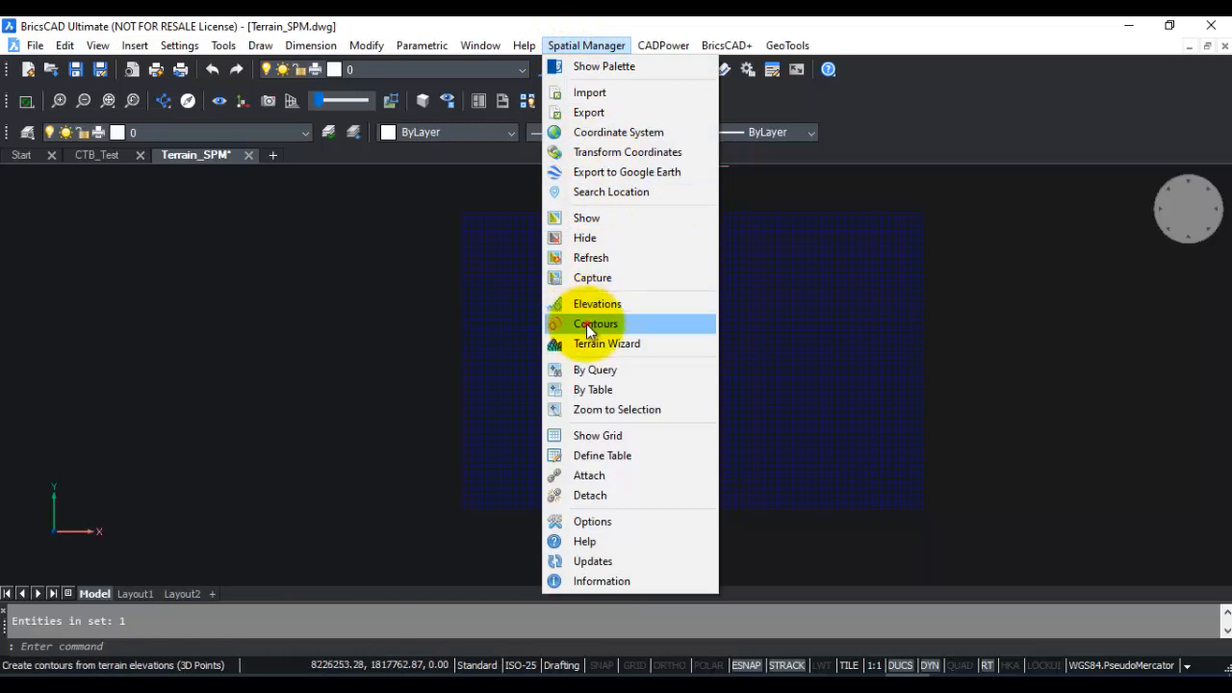
{"action": "left_click", "coordinate": [597, 324]}
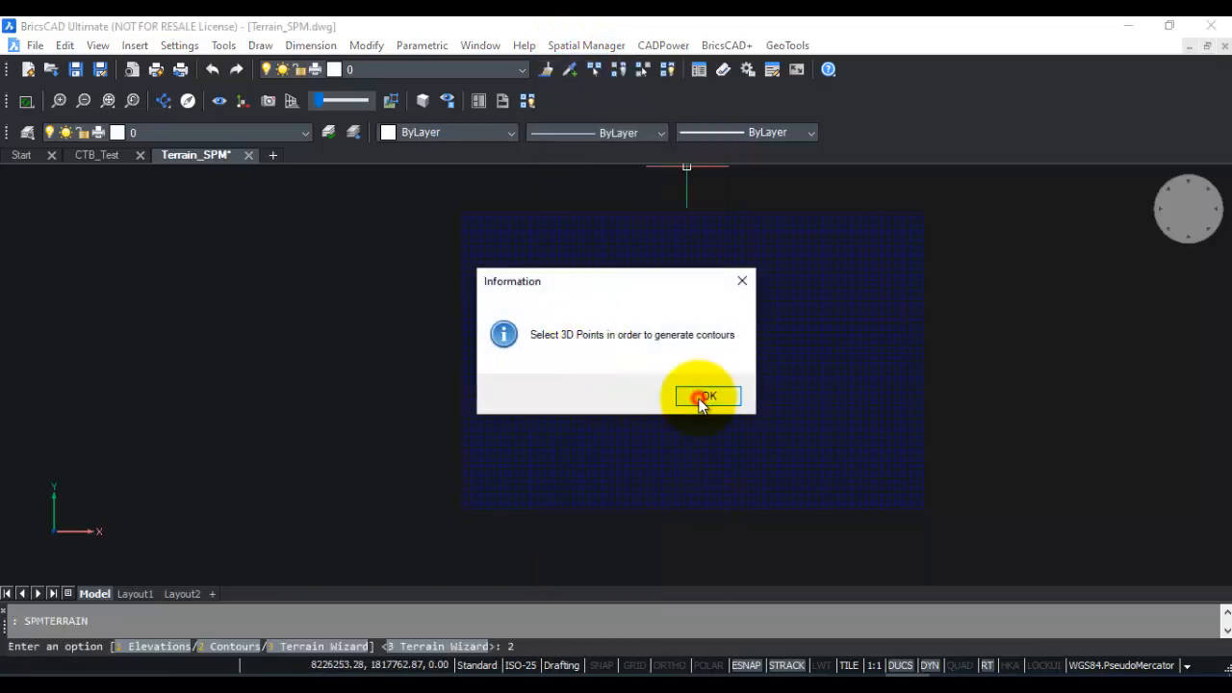
{"action": "left_click", "coordinate": [706, 396]}
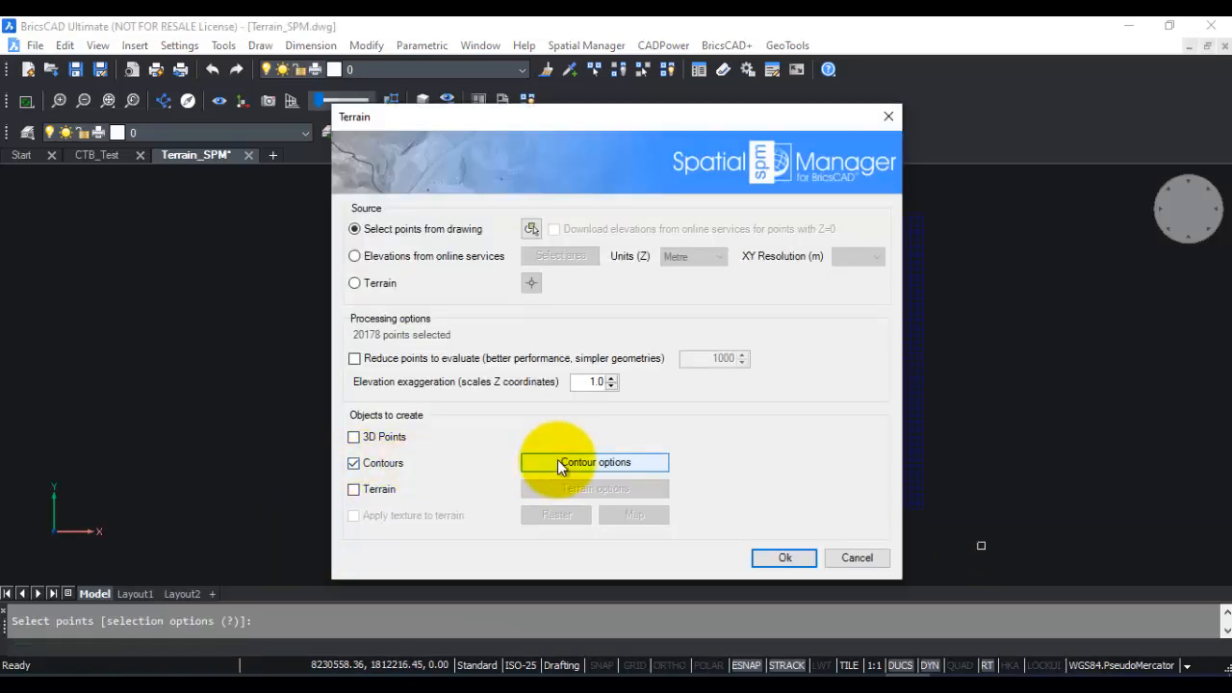
- Set minor interval 5, major every 25, MIN_CONT/MAJ_CONT layers, minor labels, and a Contours table
{"action": "left_click", "coordinate": [594, 462]}
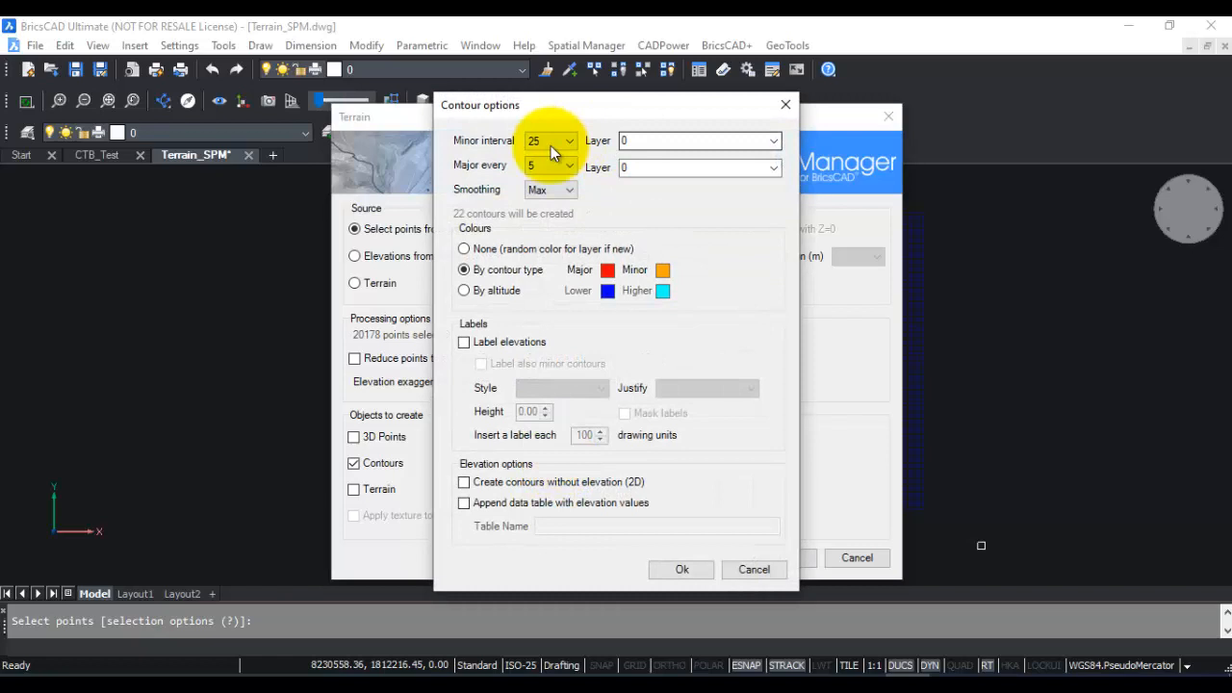
{"action": "left_click", "coordinate": [570, 140]}
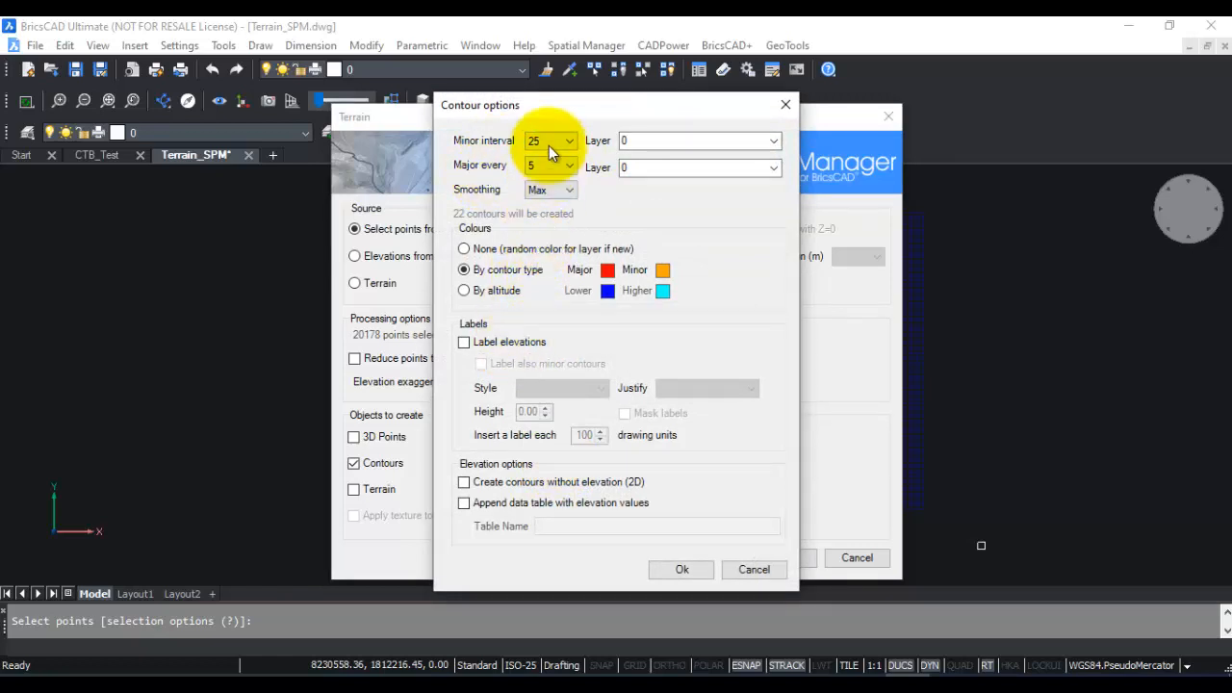
{"action": "left_click", "coordinate": [568, 166]}
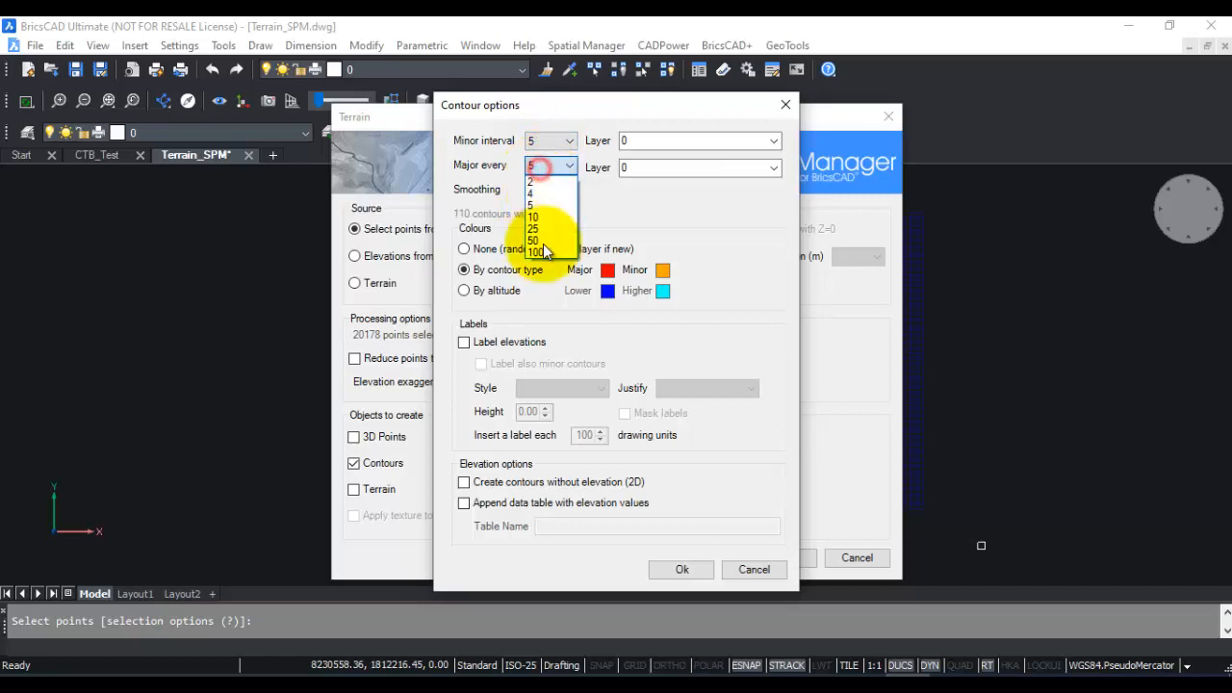
{"action": "left_click", "coordinate": [771, 140]}
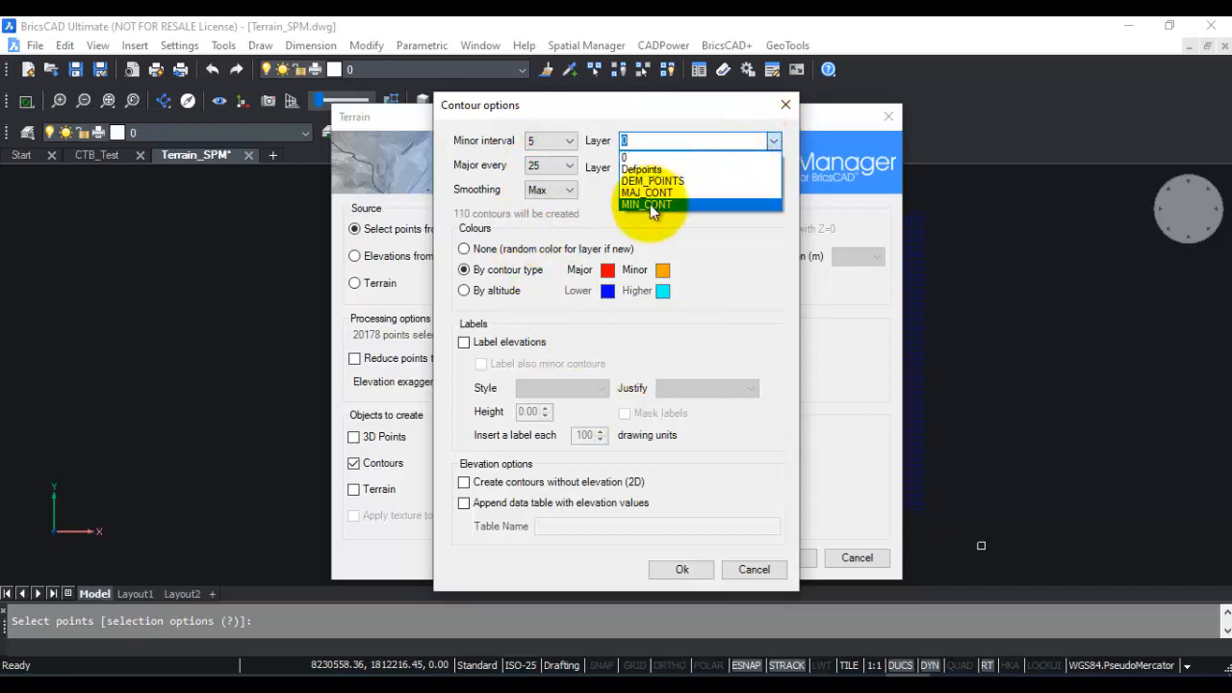
{"action": "left_click", "coordinate": [646, 204]}
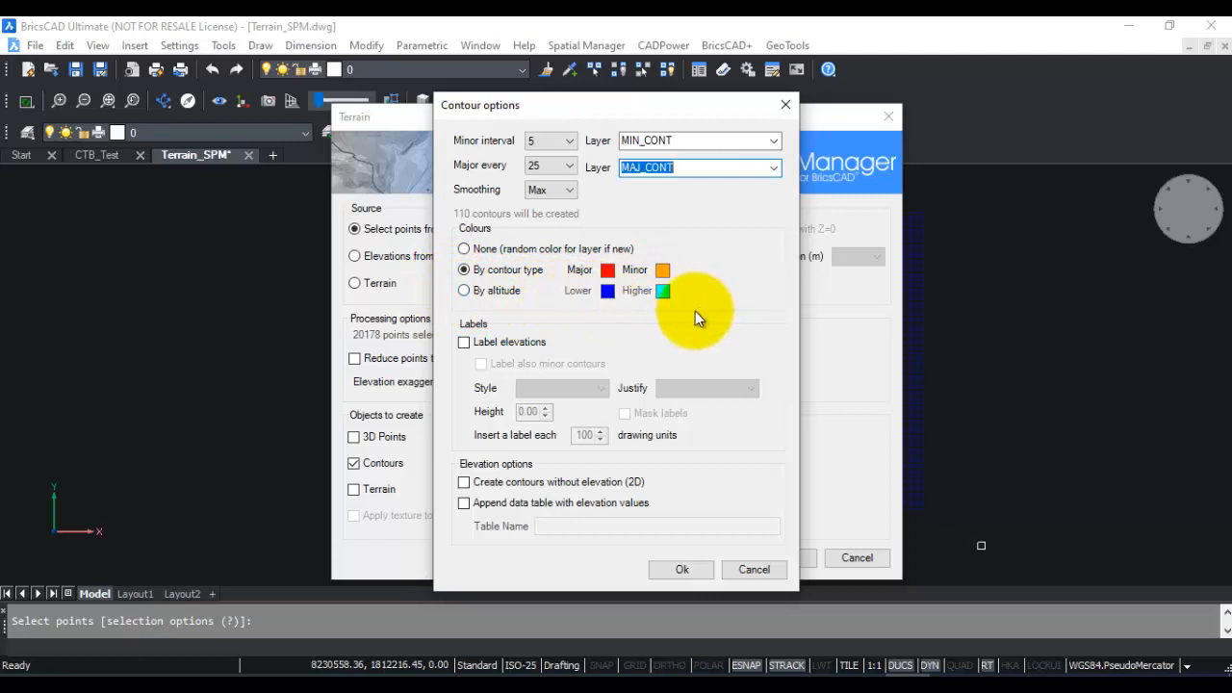
{"action": "left_click", "coordinate": [464, 342]}
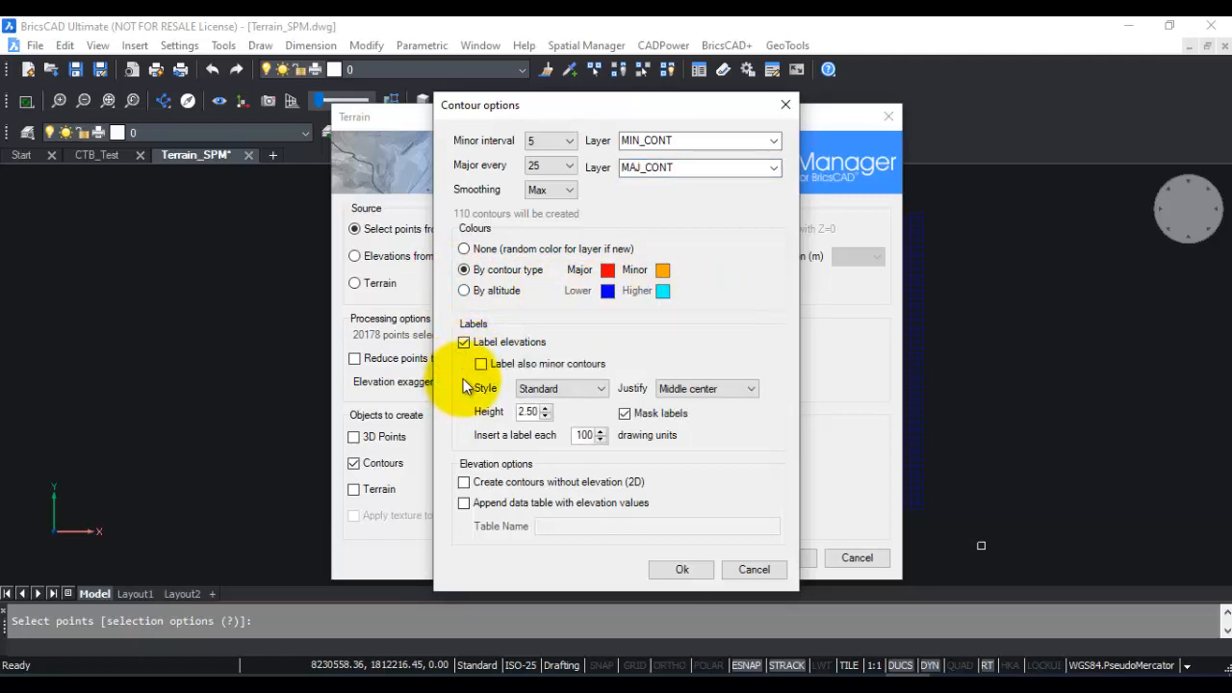
{"action": "left_click", "coordinate": [480, 364]}
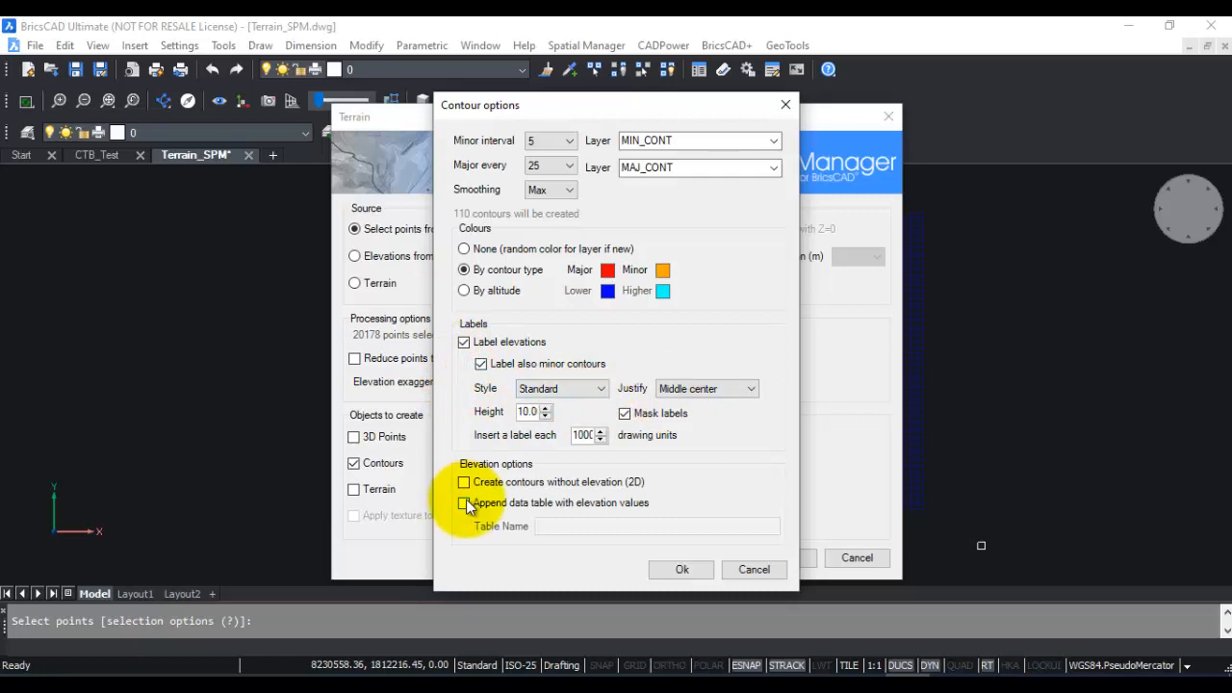
{"action": "left_click", "coordinate": [463, 502]}
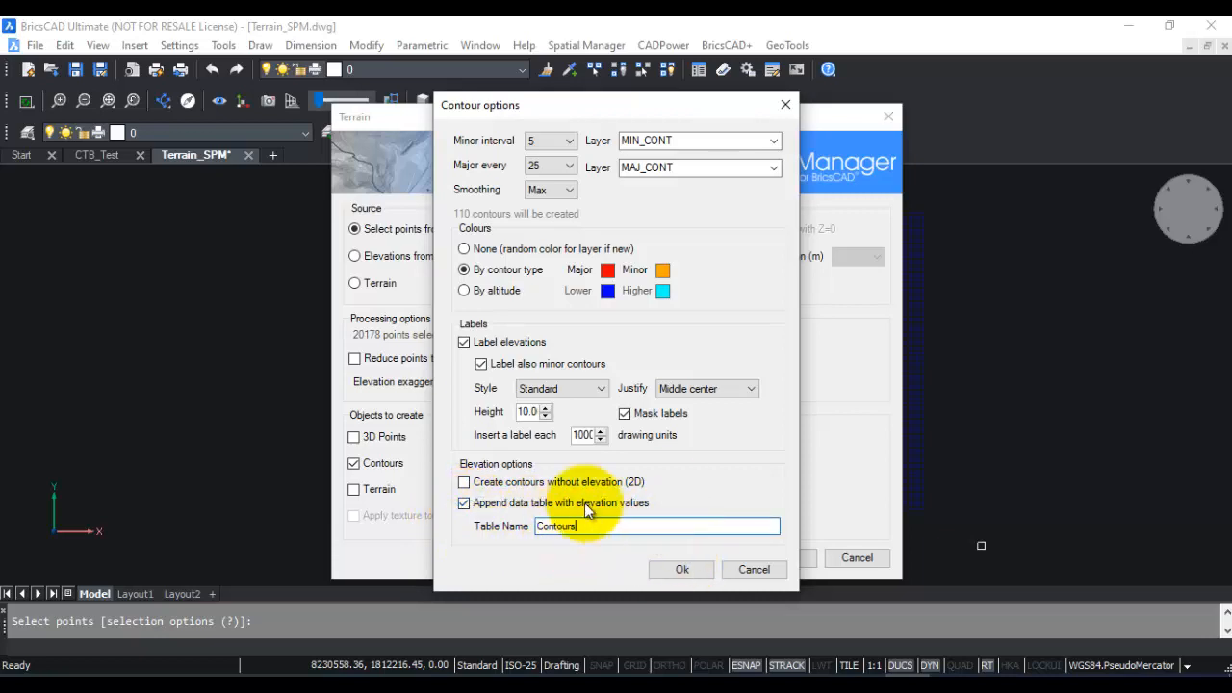
{"action": "left_click", "coordinate": [682, 569]}
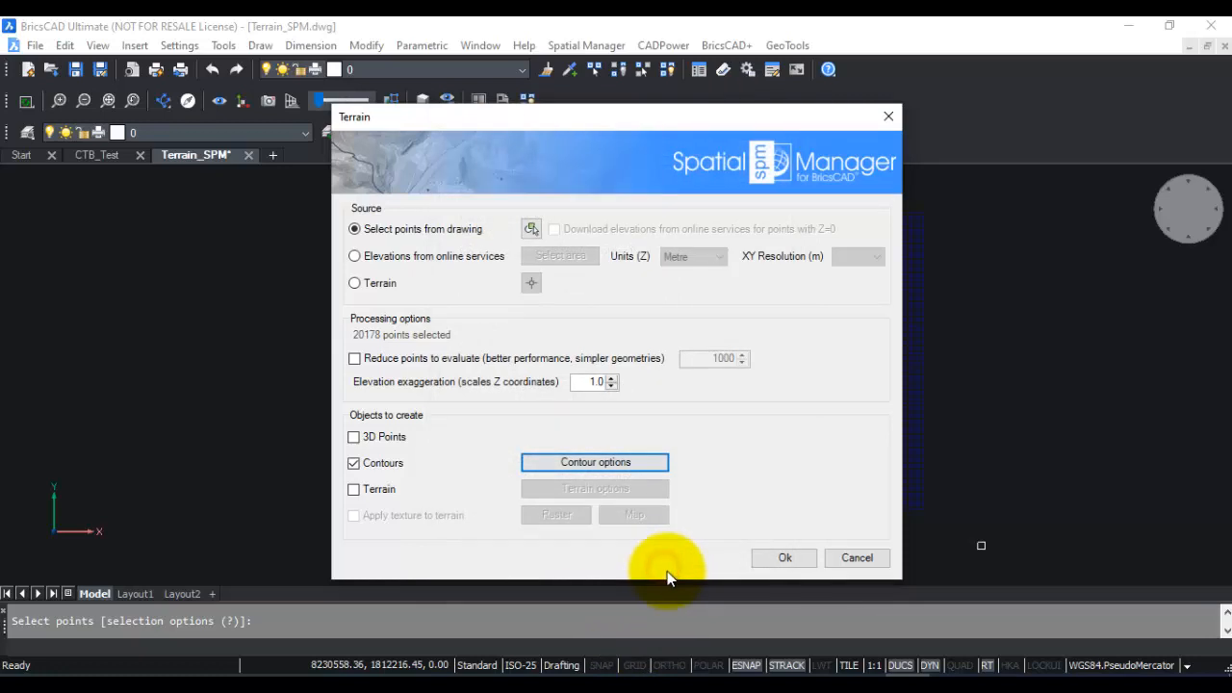
- Generate the contours and zoom in to read elevation labels like 635 and 640
{"action": "left_click", "coordinate": [785, 557]}
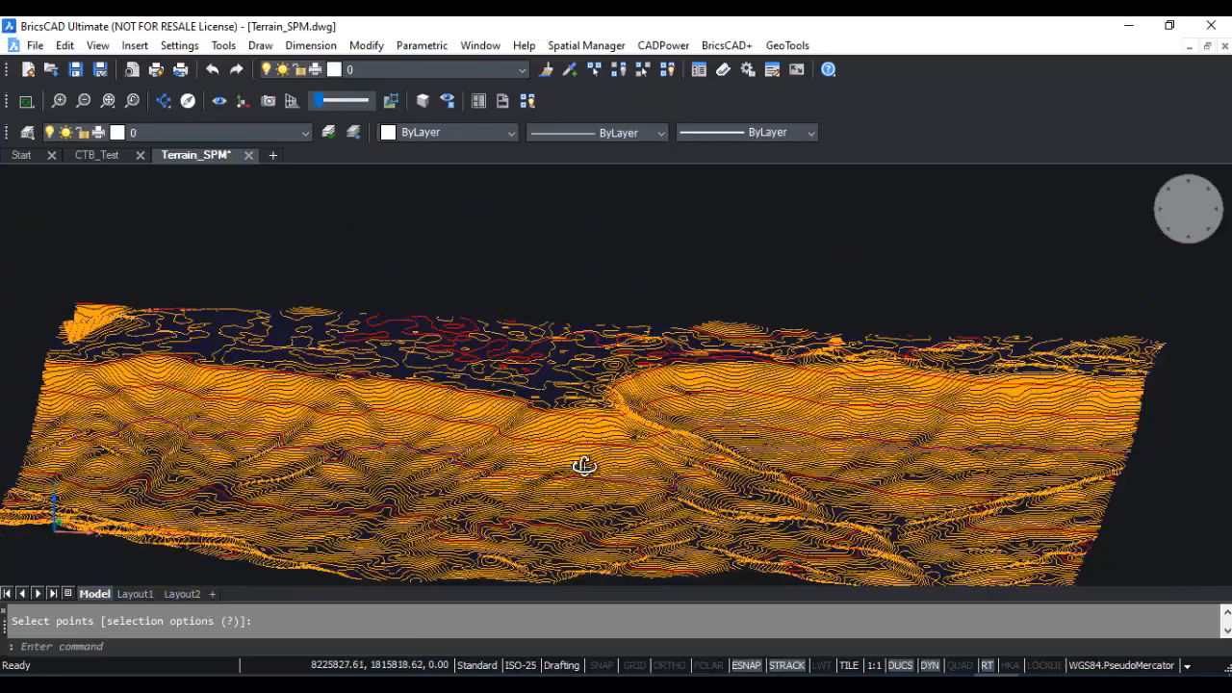
{"action": "left_click_drag", "start_coordinate": [582, 466], "coordinate": [330, 479]}
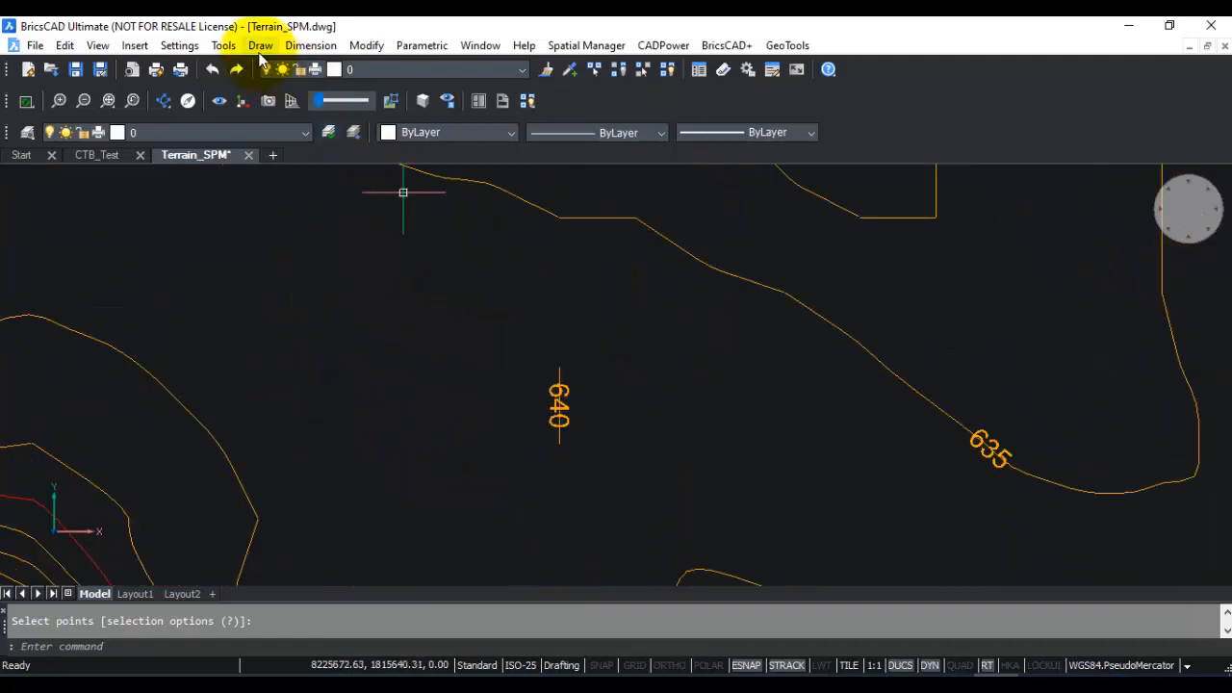
{"action": "left_click", "coordinate": [223, 45]}
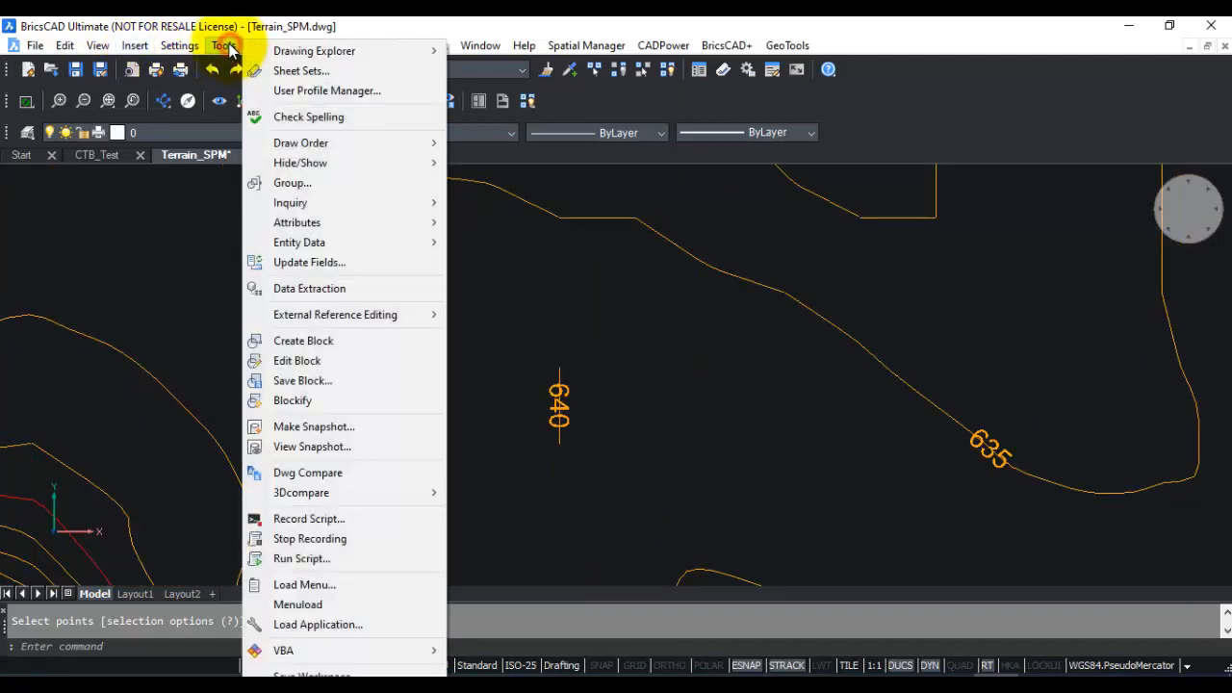
{"action": "mouse_move", "coordinate": [298, 241]}
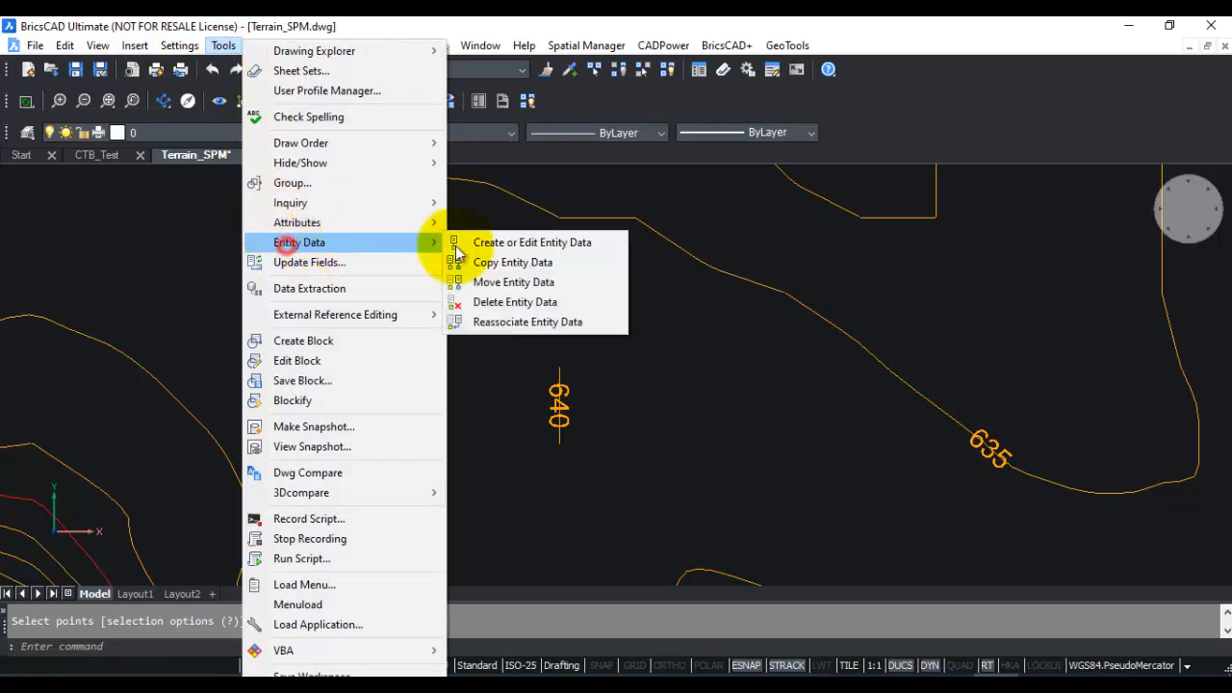
{"action": "left_click", "coordinate": [531, 241]}
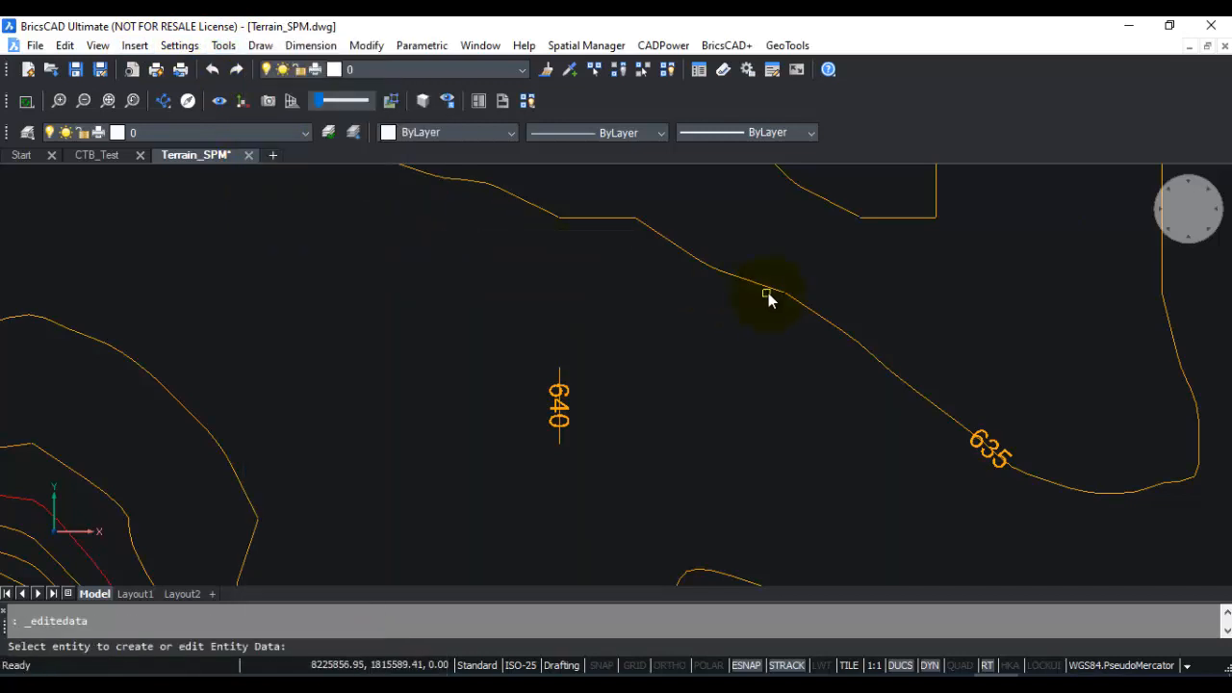
{"action": "left_click", "coordinate": [768, 293]}
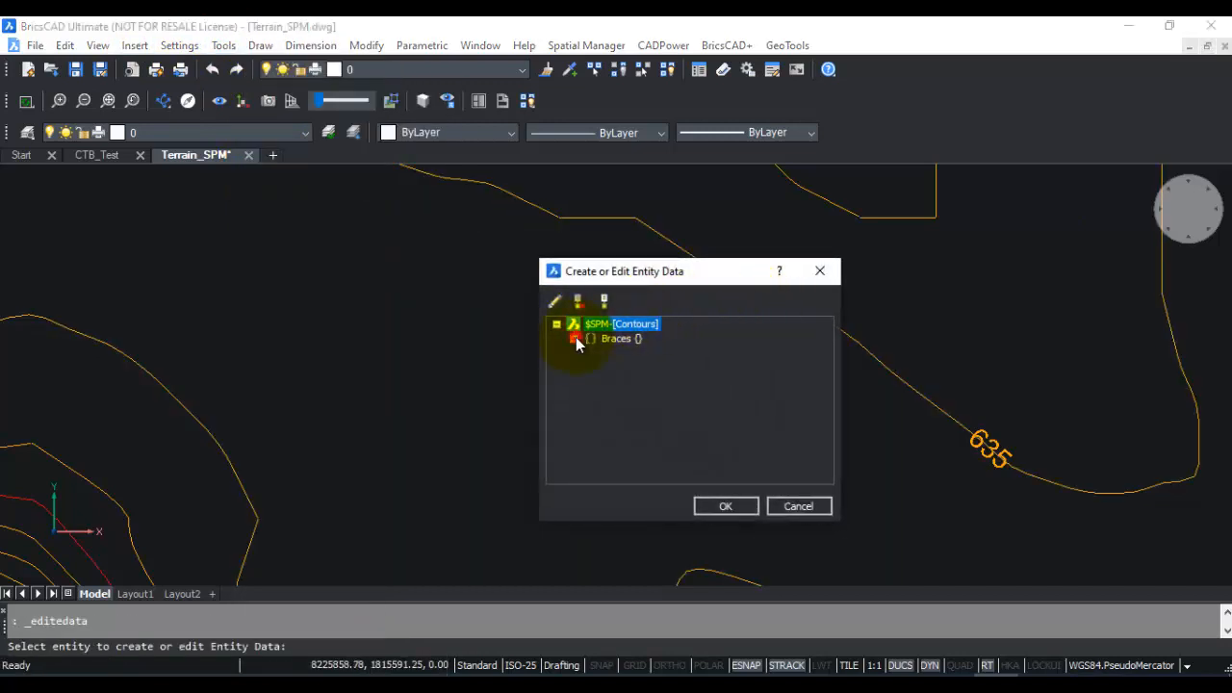
{"action": "left_click", "coordinate": [589, 338]}
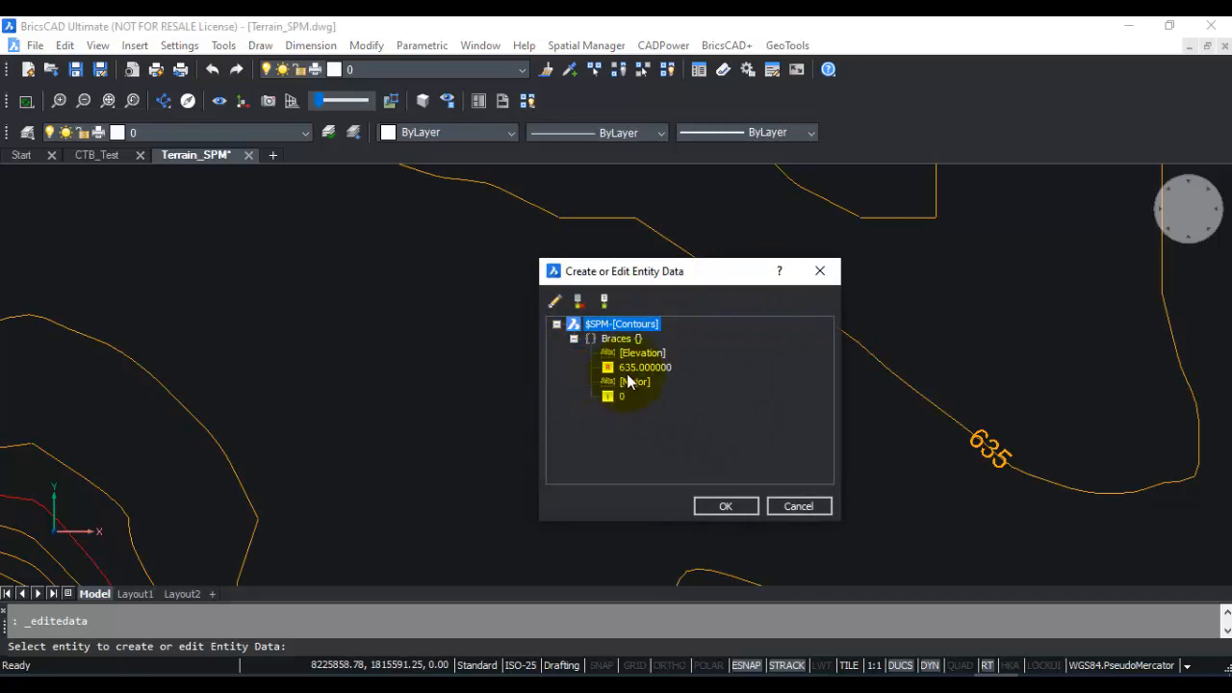
{"action": "left_click", "coordinate": [726, 505]}
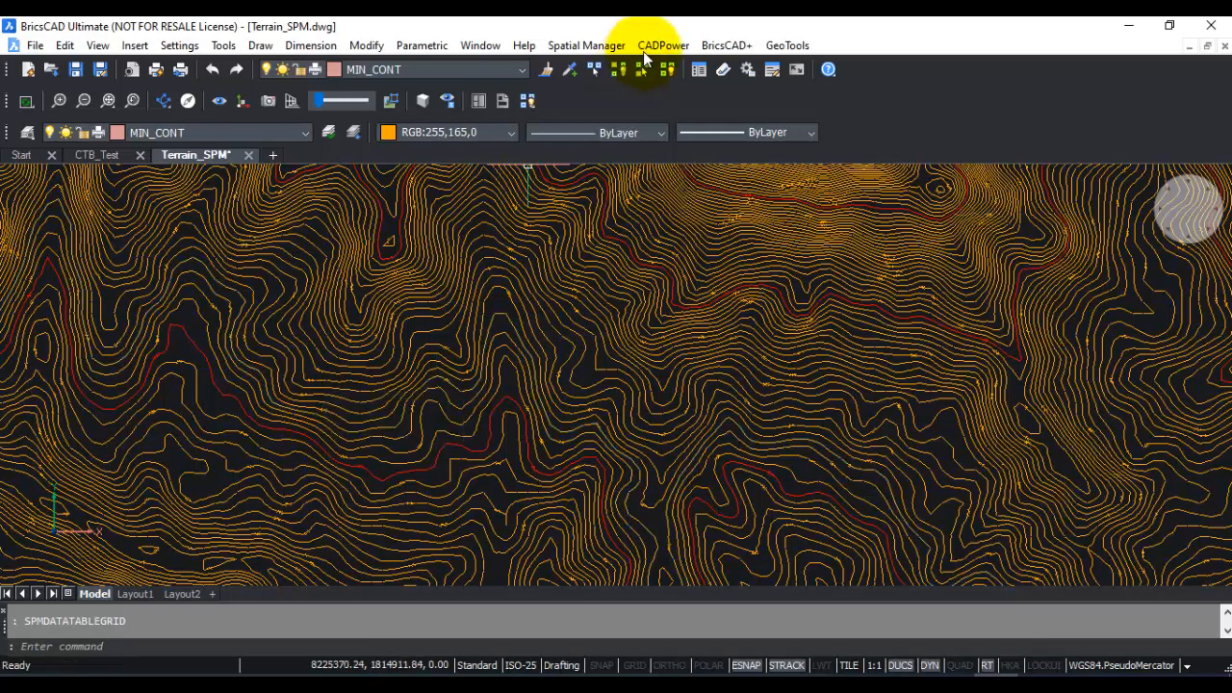
{"action": "left_click", "coordinate": [587, 46]}
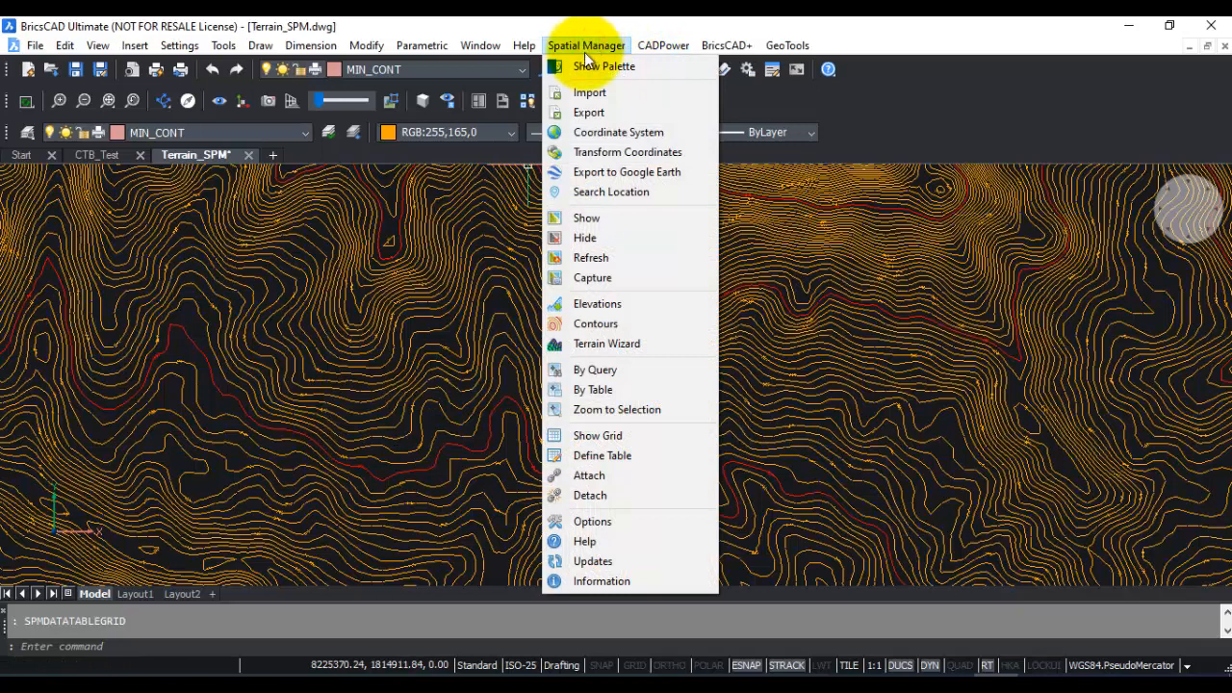
{"action": "mouse_move", "coordinate": [597, 435]}
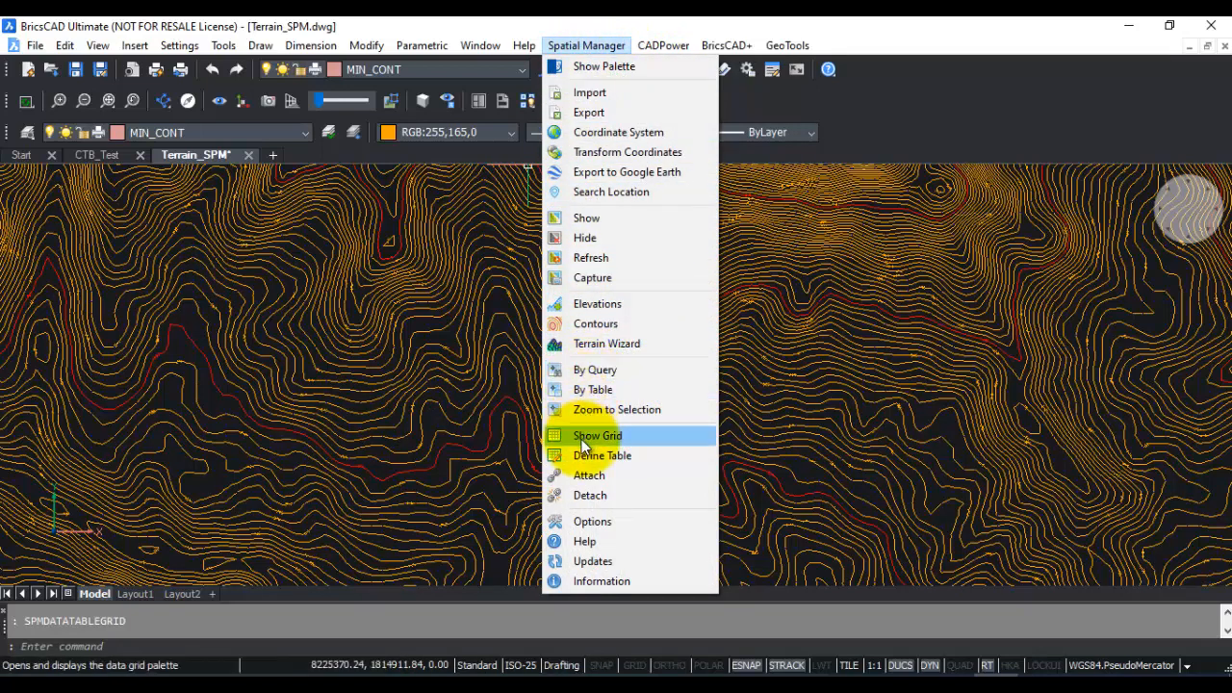
{"action": "left_click", "coordinate": [597, 436]}
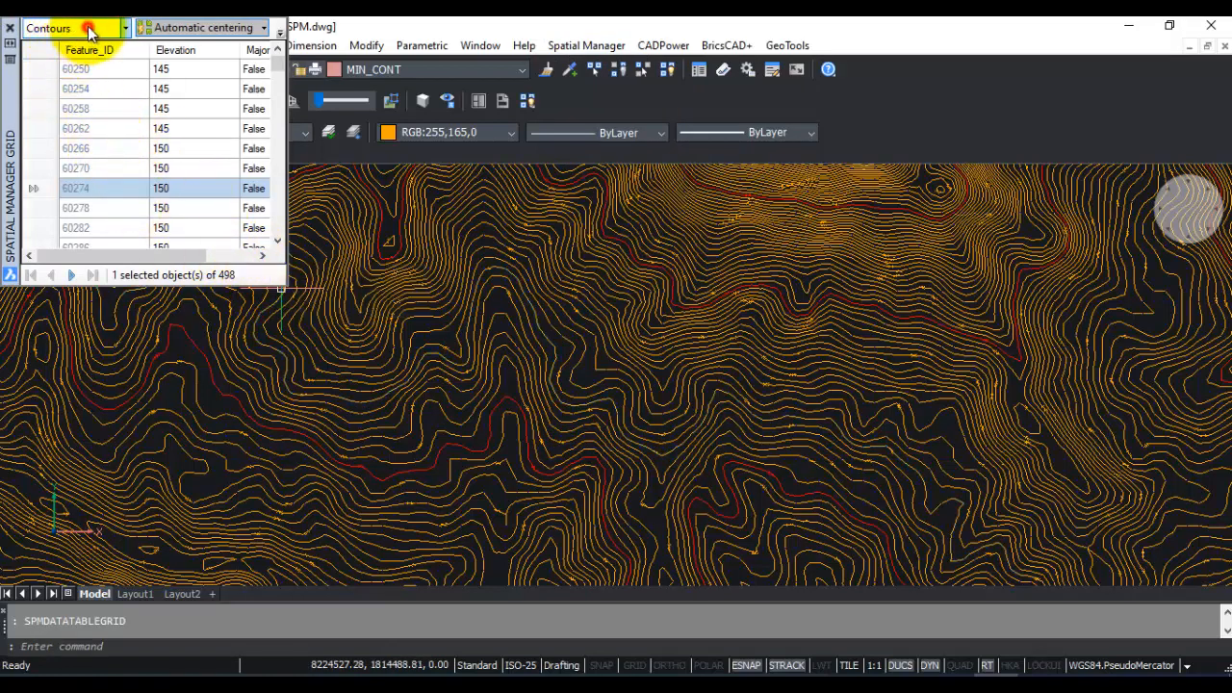
{"action": "left_click", "coordinate": [68, 27]}
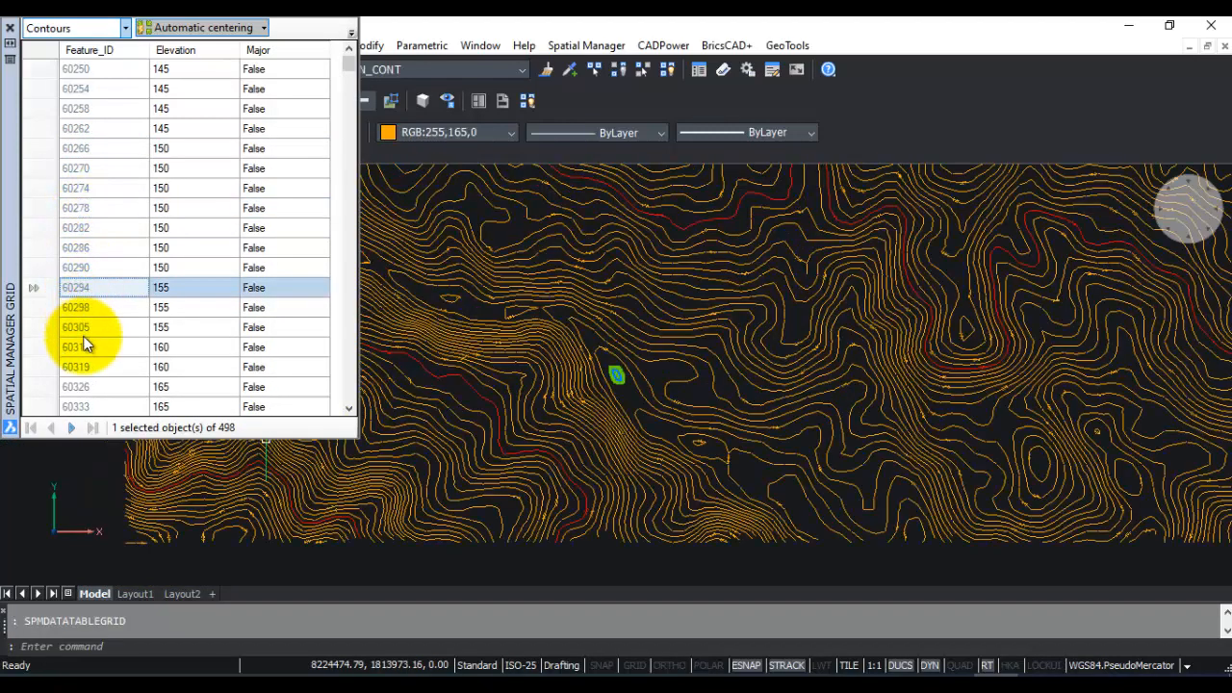
{"action": "left_click", "coordinate": [75, 326]}
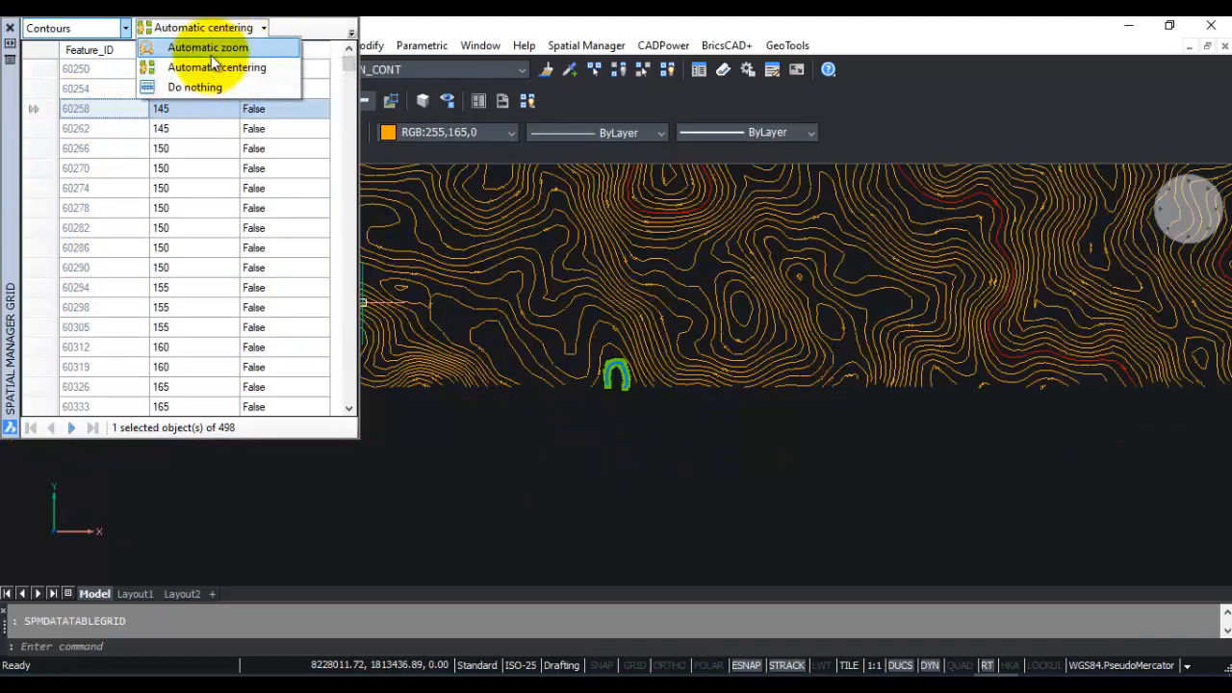
{"action": "mouse_move", "coordinate": [217, 67]}
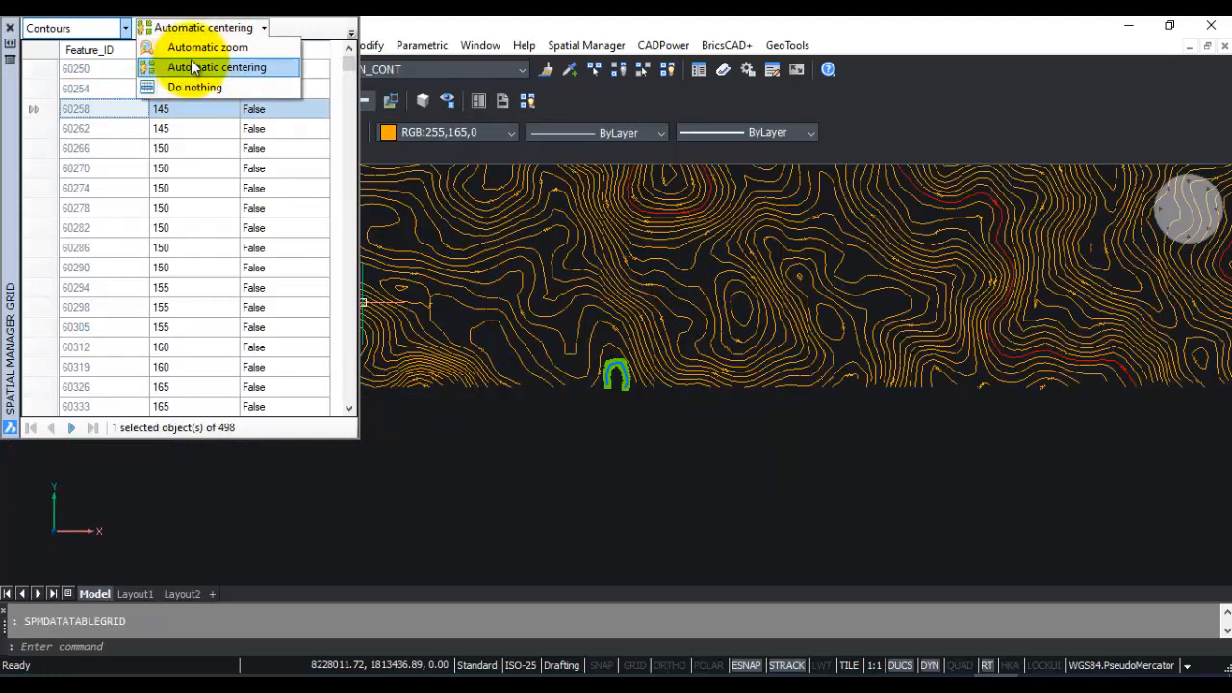
{"action": "left_click", "coordinate": [216, 67]}
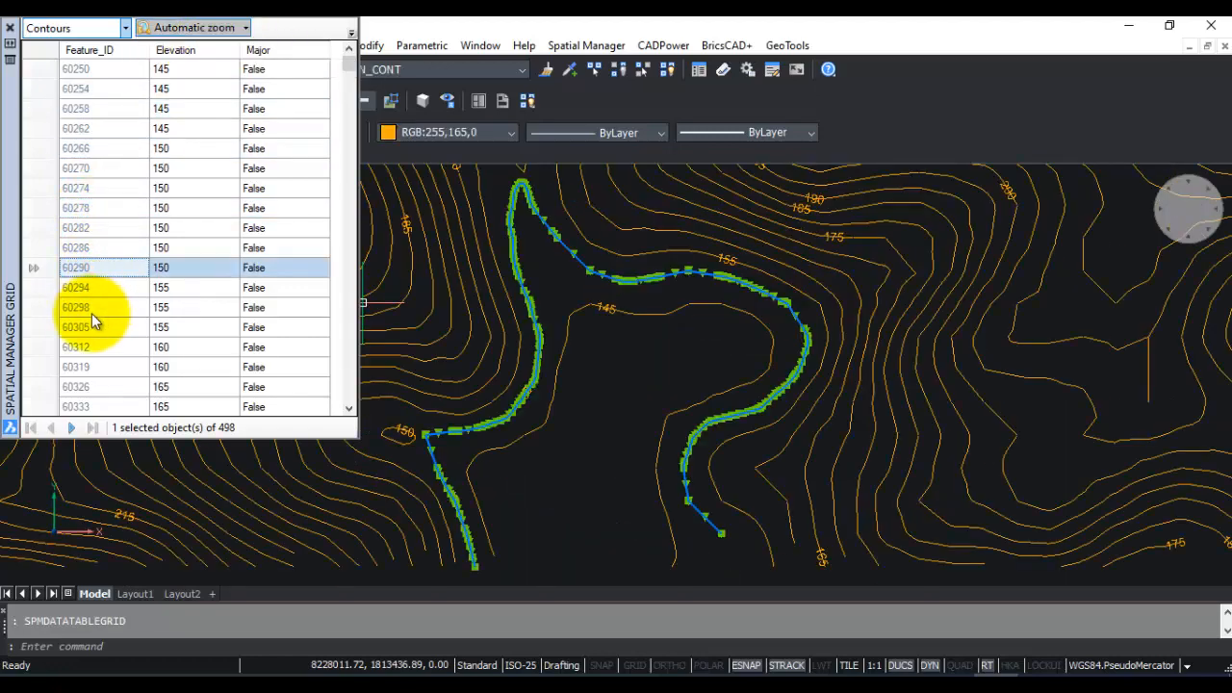
{"action": "left_click", "coordinate": [77, 346]}
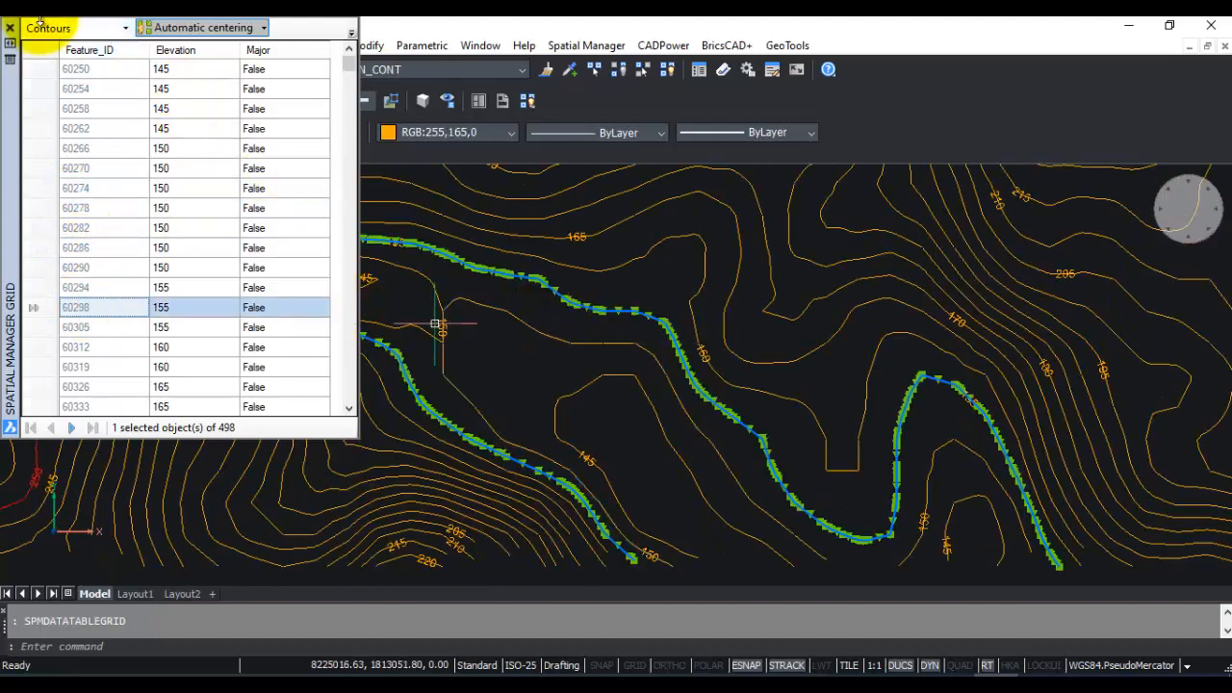
{"action": "left_click", "coordinate": [10, 27]}
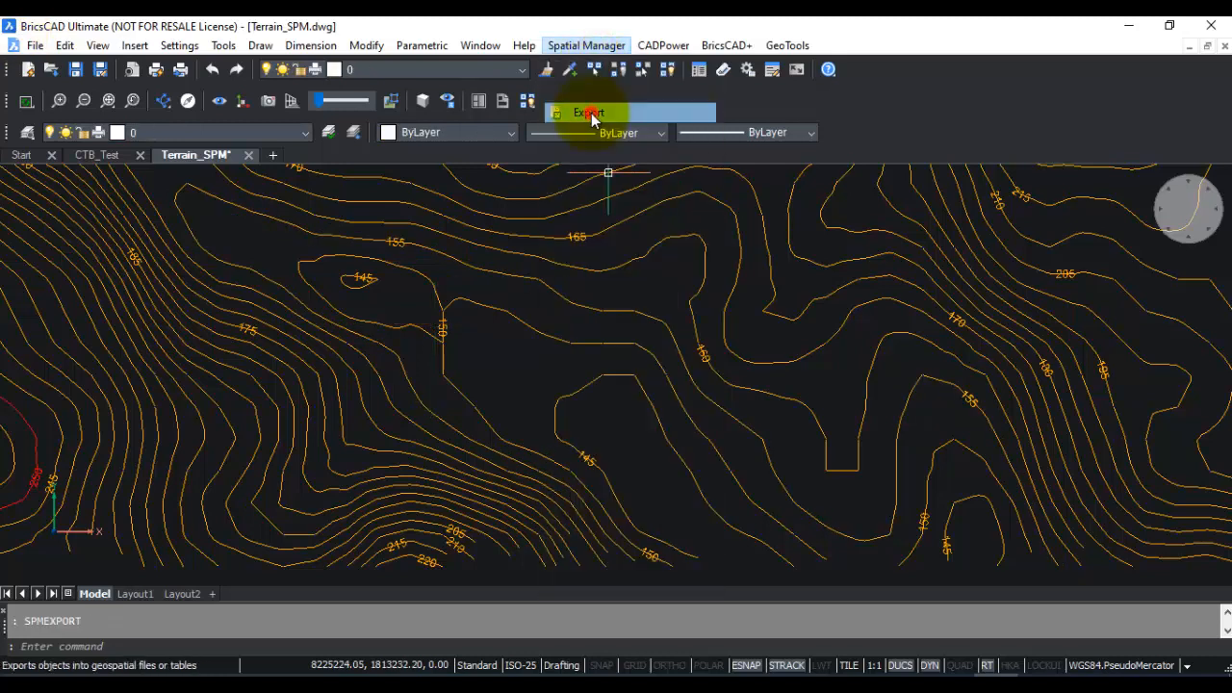
- Start a Spatial Manager export and review its extended entity data fields
{"action": "left_click", "coordinate": [588, 112]}
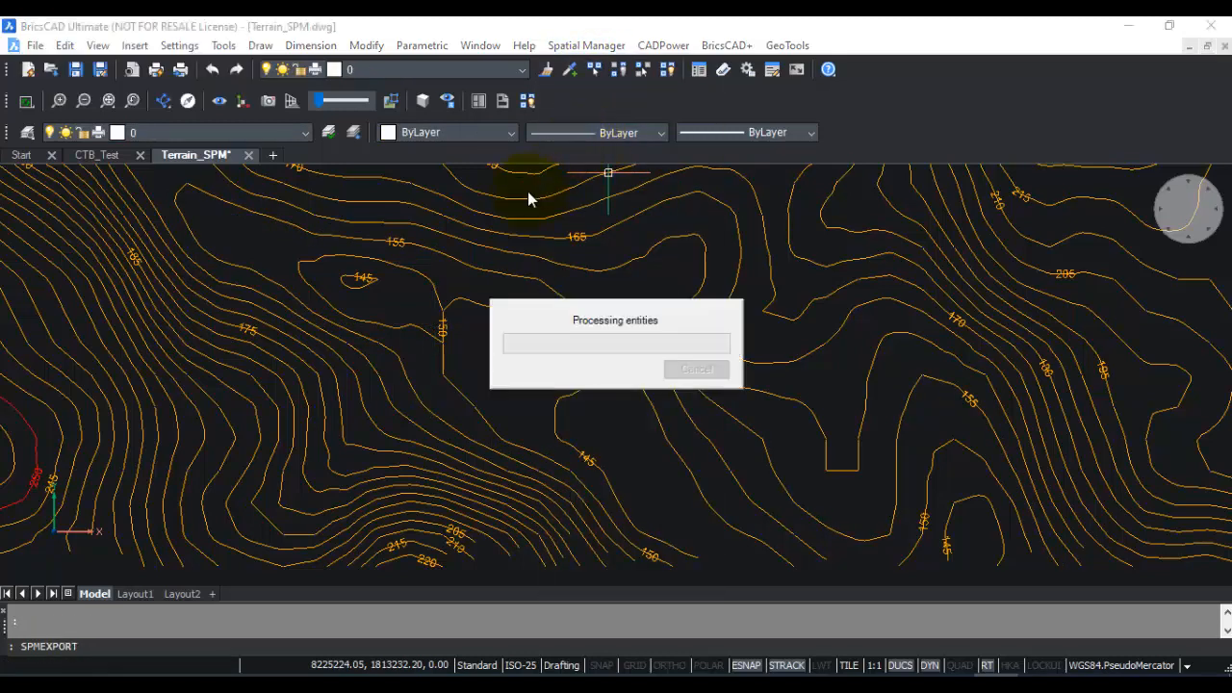
{"action": "mouse_move", "coordinate": [515, 202]}
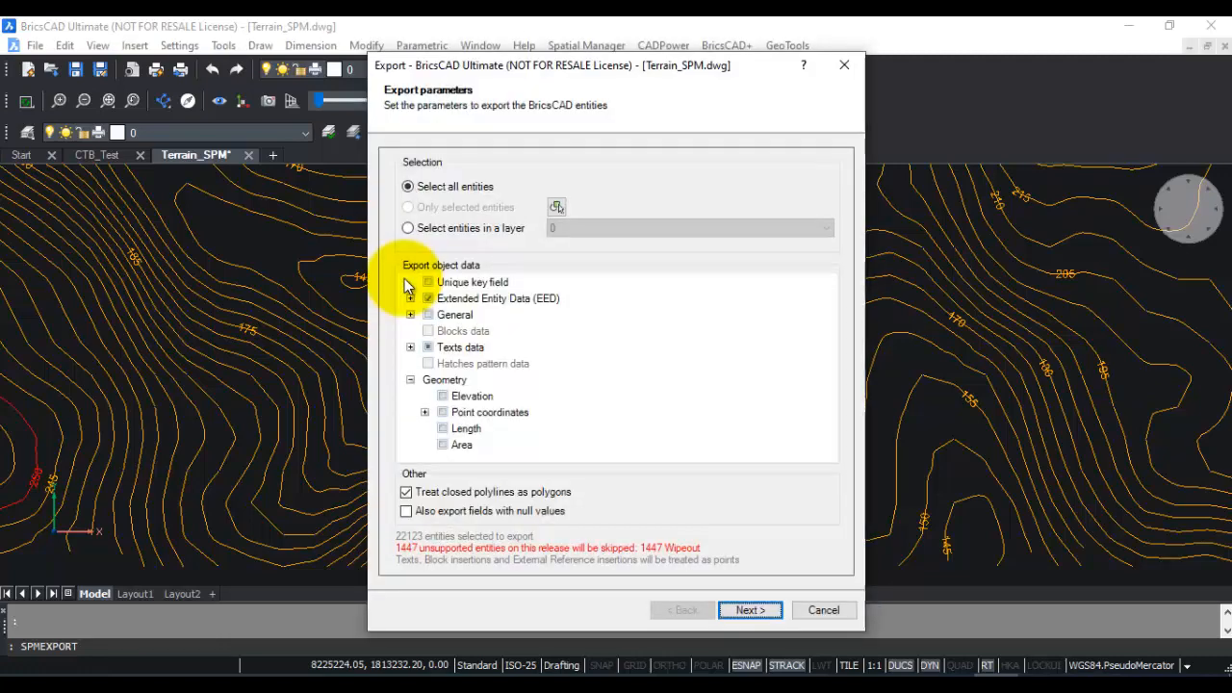
{"action": "left_click", "coordinate": [823, 609]}
{"action": "type", "text": "2"}
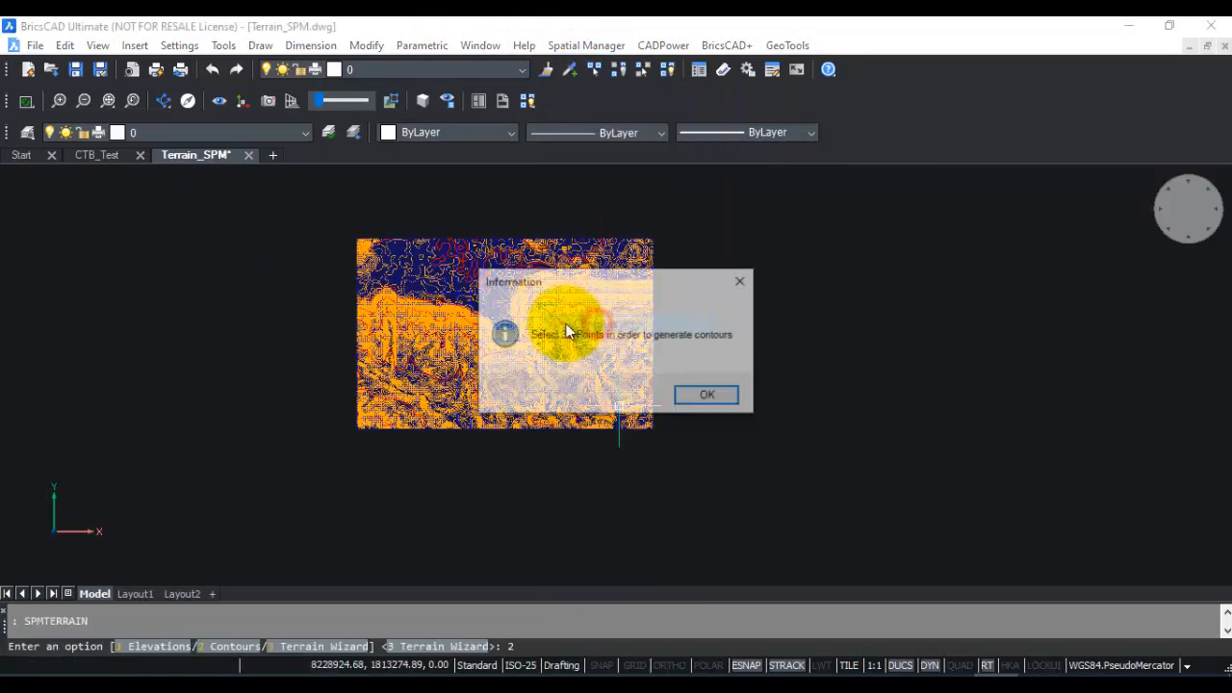
- Enable terrain creation with Tin Surface geometry alongside the contours from the 20178 points
{"action": "left_click", "coordinate": [707, 394]}
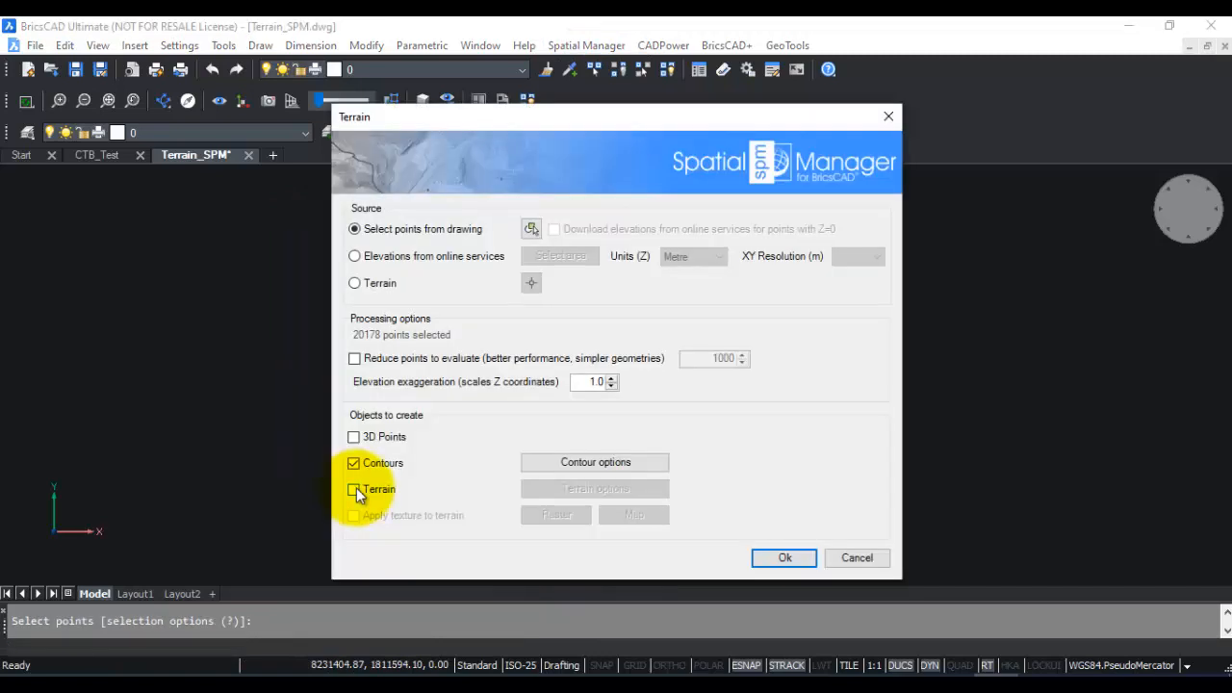
{"action": "left_click", "coordinate": [354, 489]}
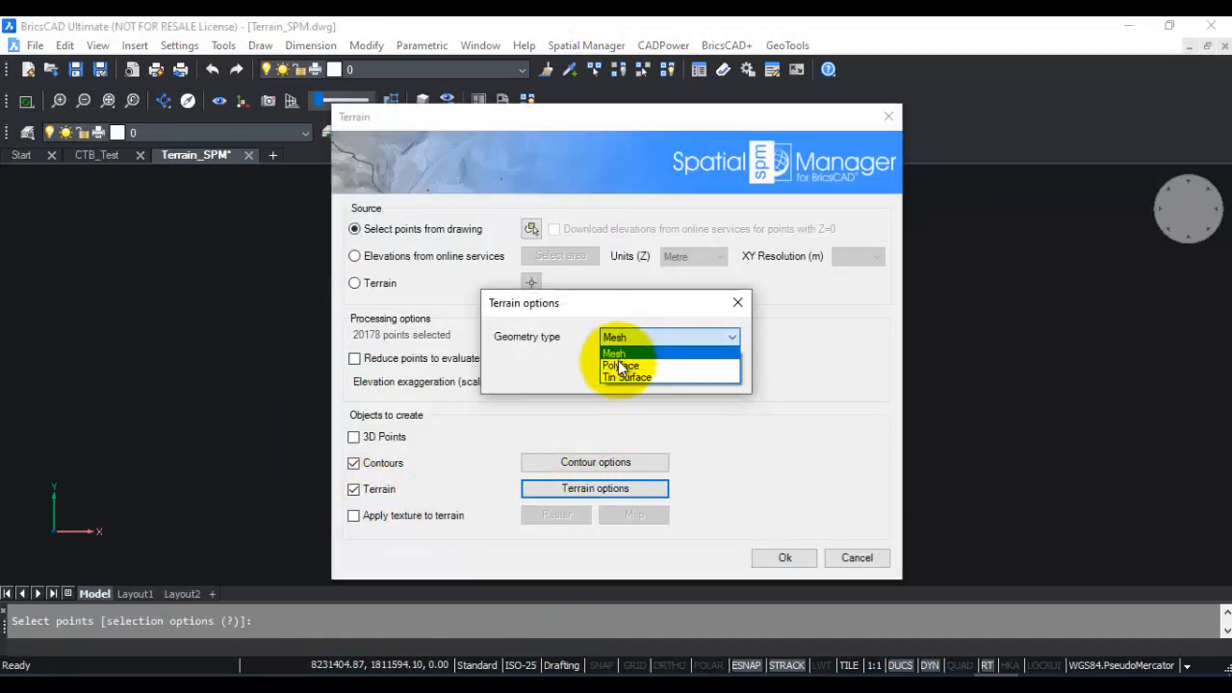
{"action": "left_click", "coordinate": [625, 377]}
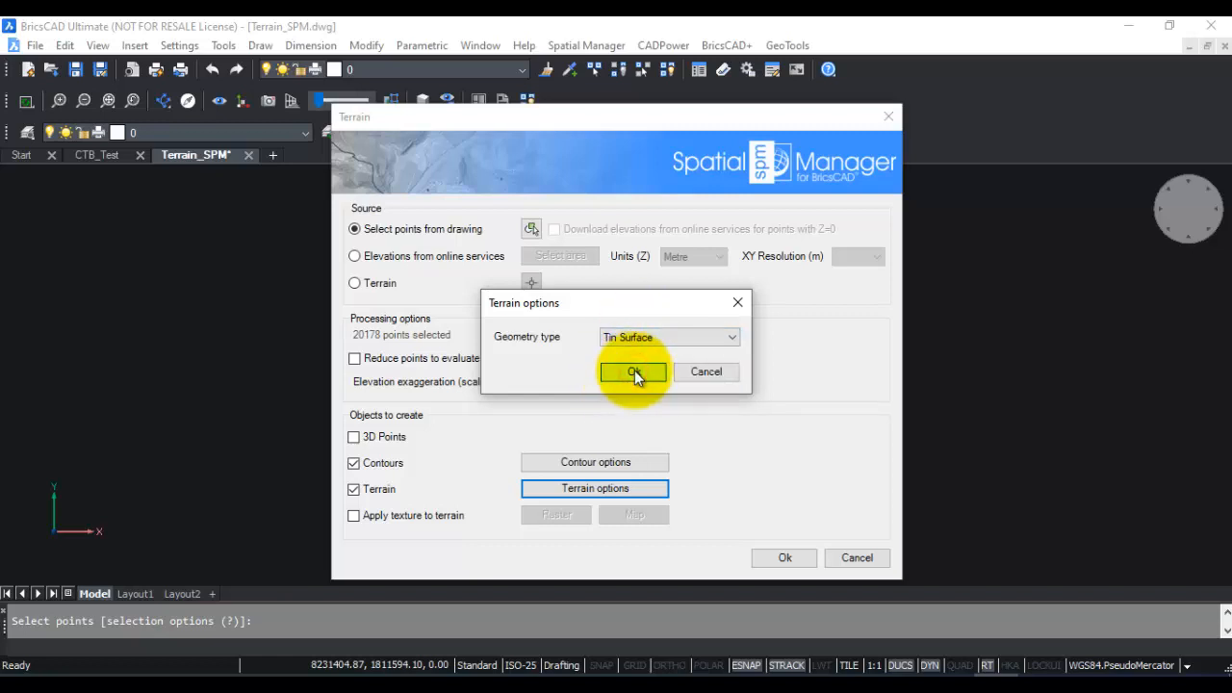
{"action": "left_click", "coordinate": [632, 373]}
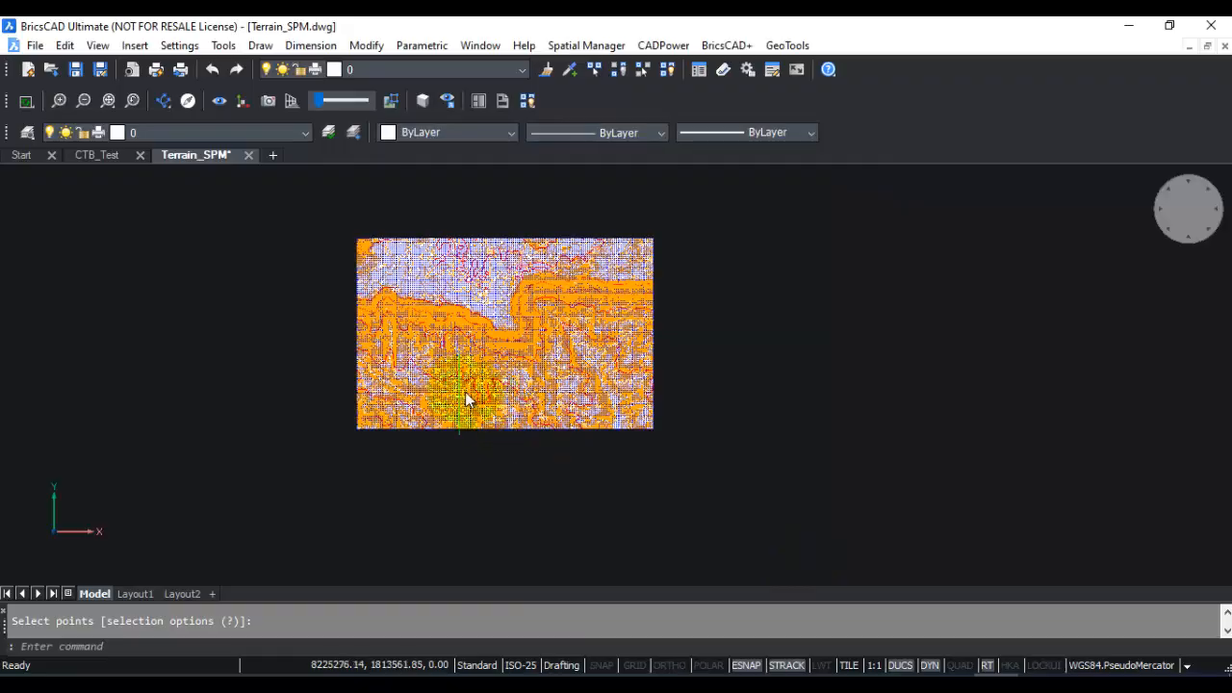